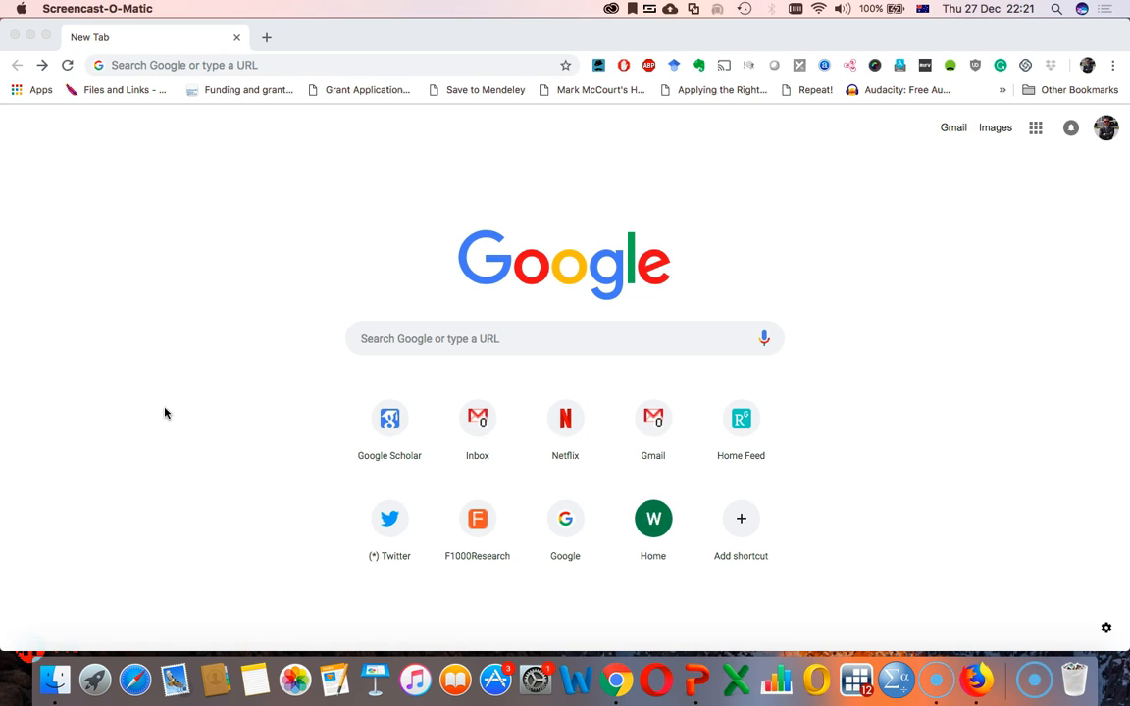
- Load r-graph.com and scroll to the 'Which Sever is available' table, choosing London's ggplot2 link
left_click(157, 65)
type("r-graph.com")
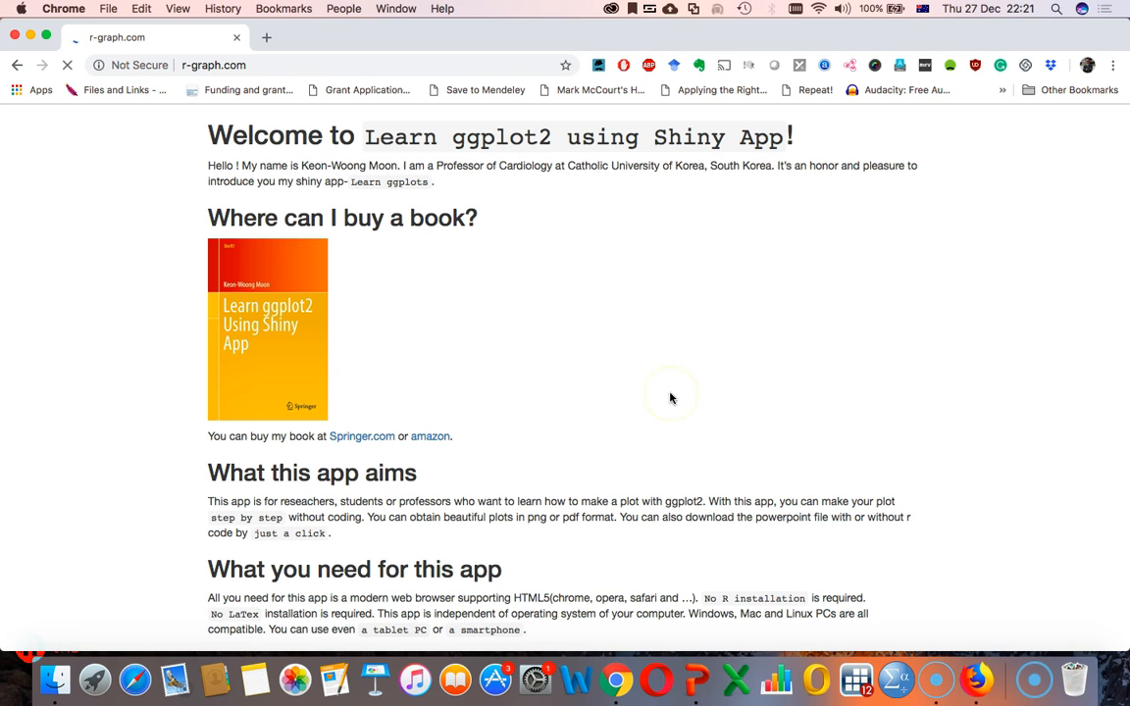
scroll("down", 3)
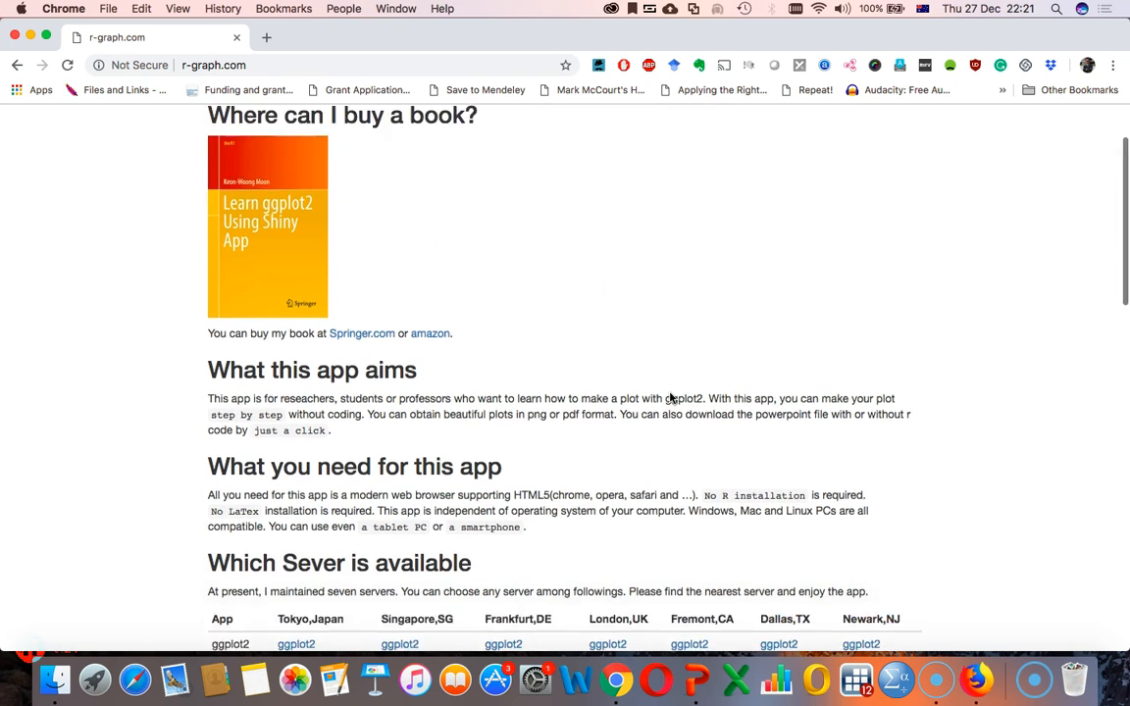
scroll("down", 3)
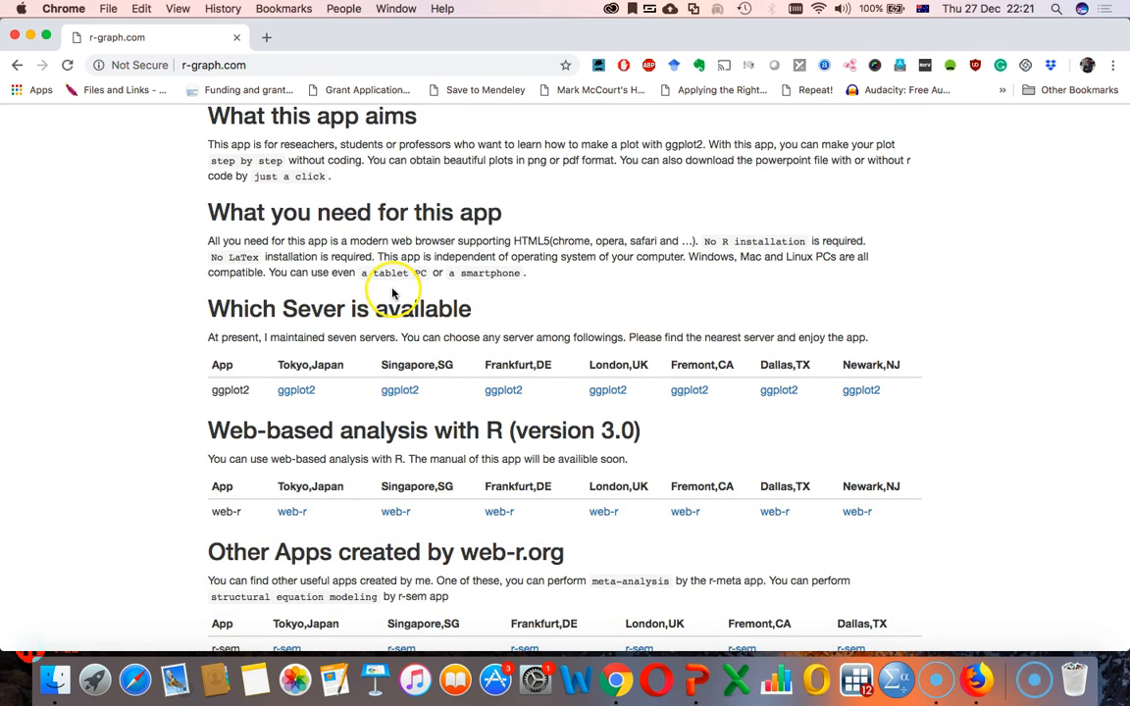
mouse_move(408, 365)
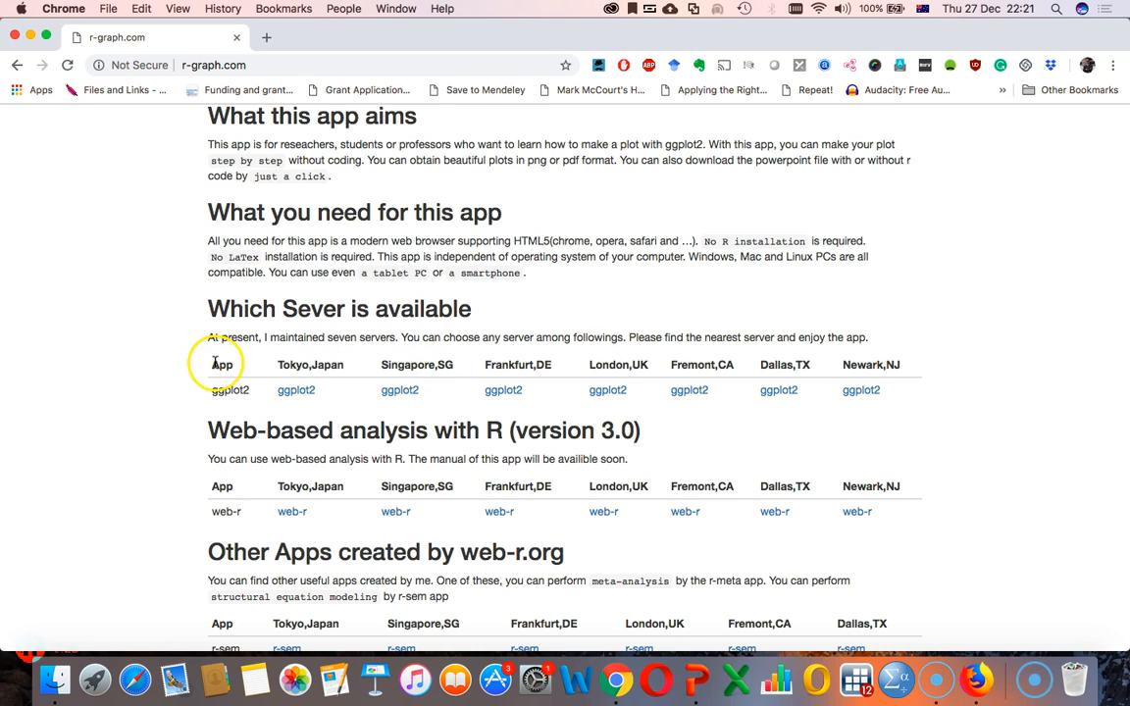
mouse_move(739, 326)
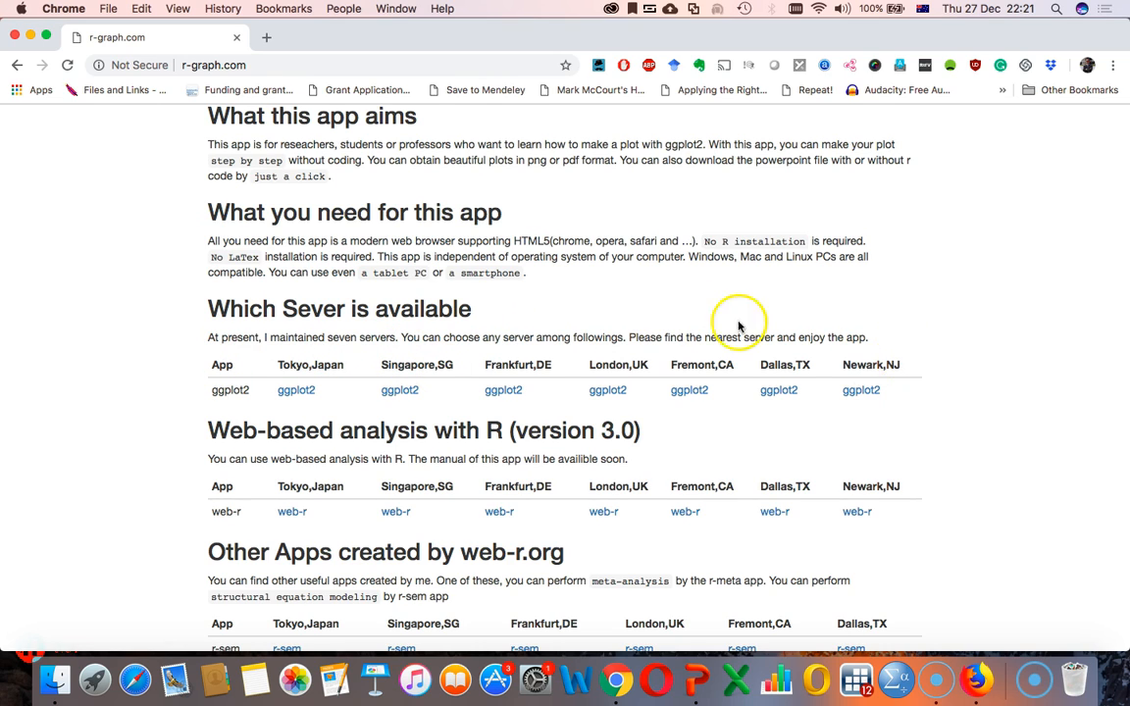
mouse_move(612, 326)
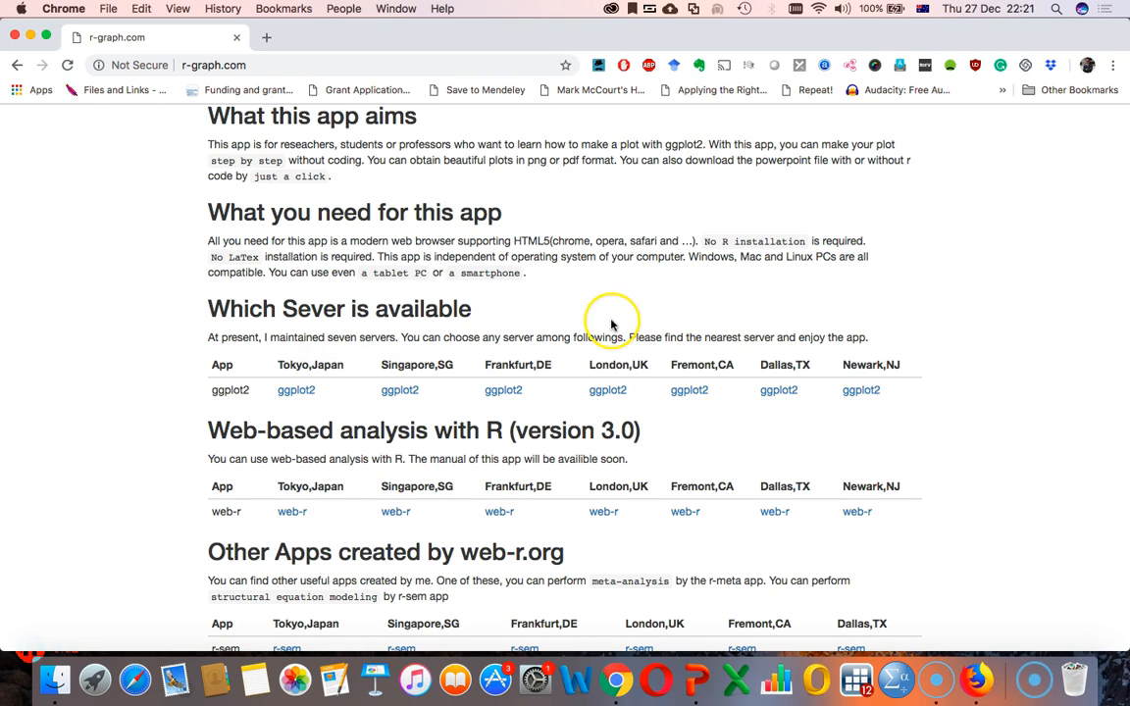
mouse_move(545, 323)
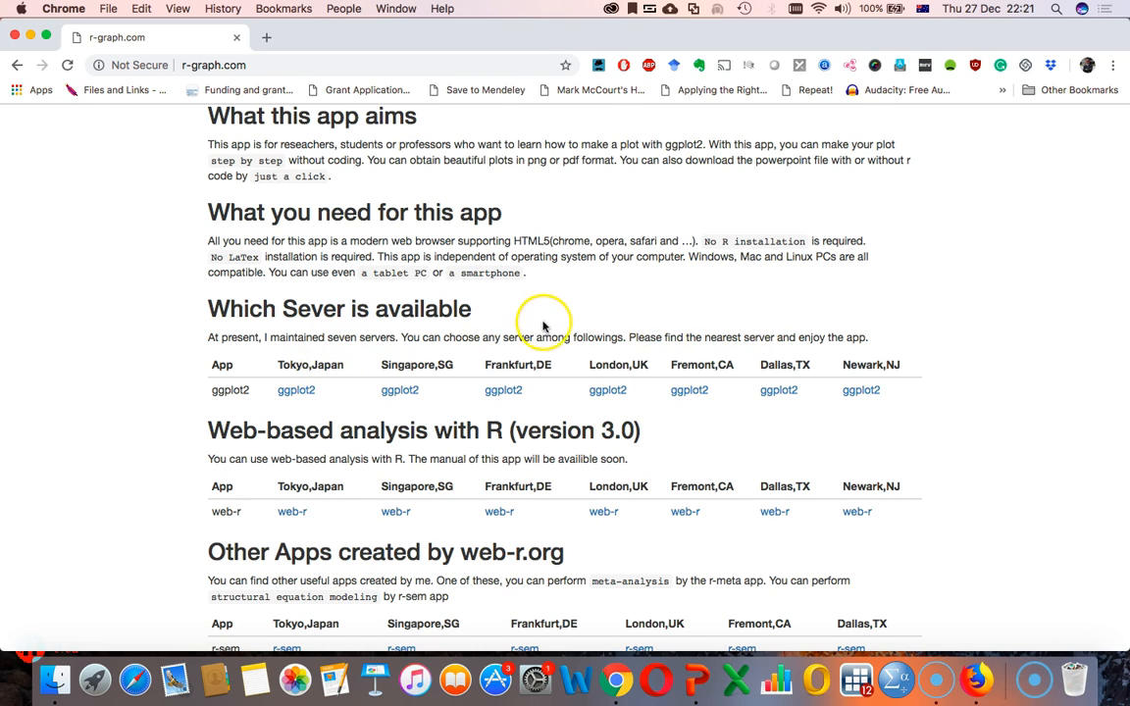
left_click(609, 392)
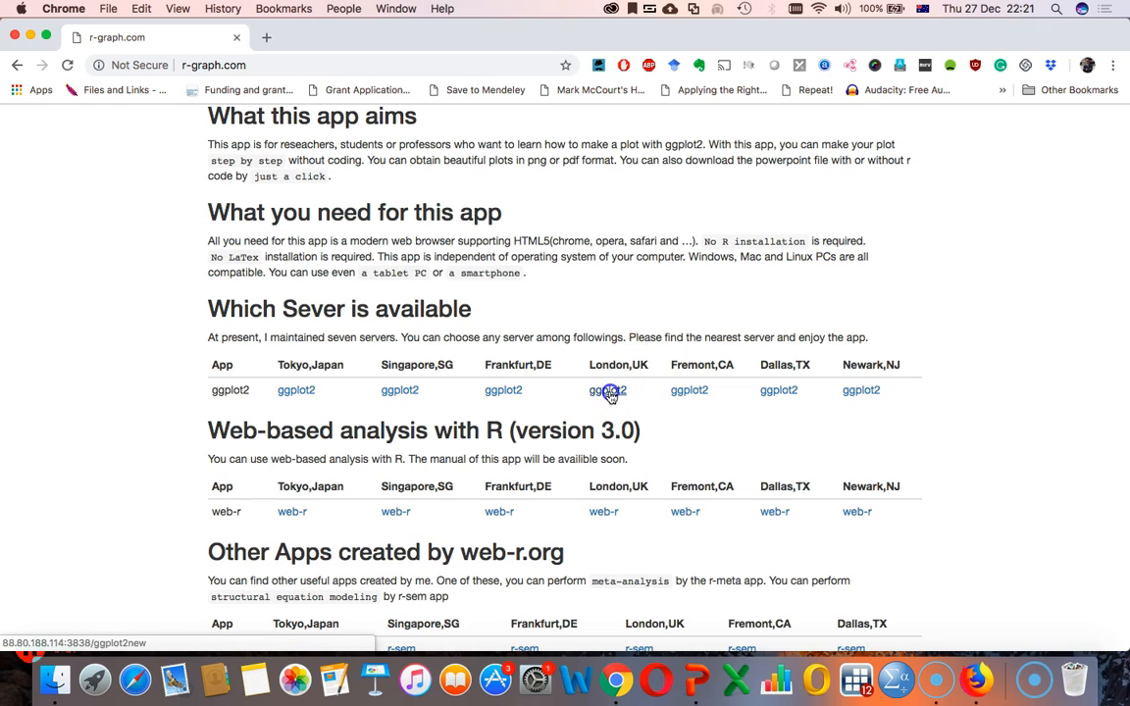
- Launch the ggplot2 app from the London, UK server entry
left_click(608, 391)
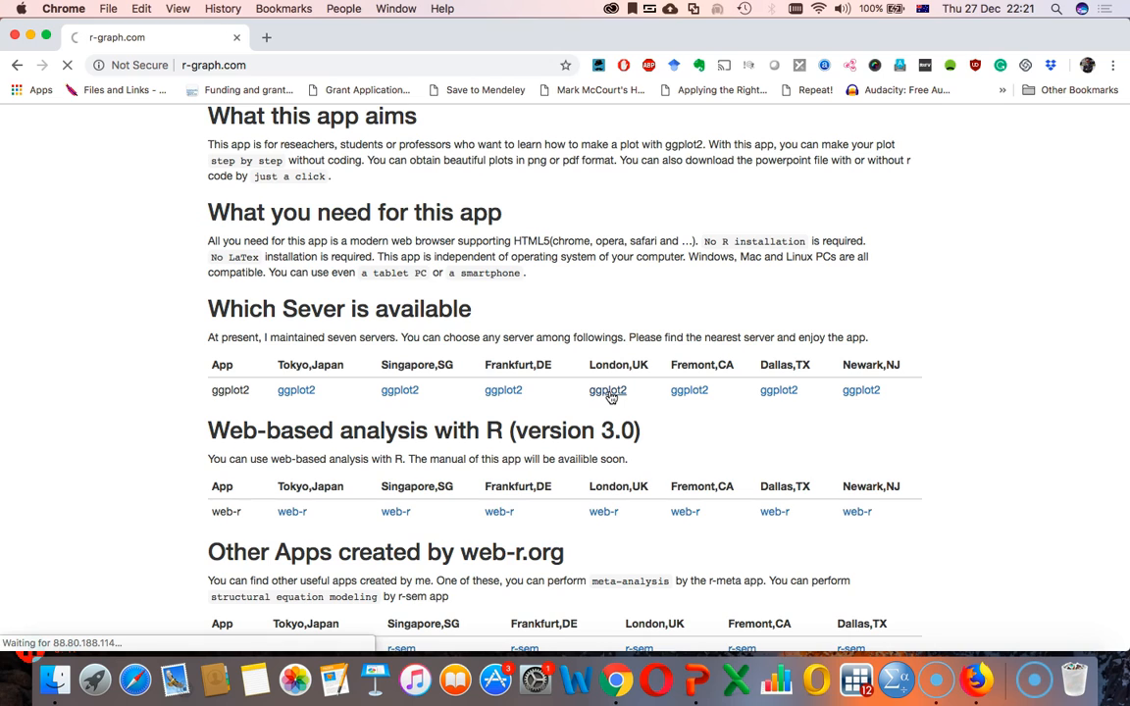
left_click(608, 390)
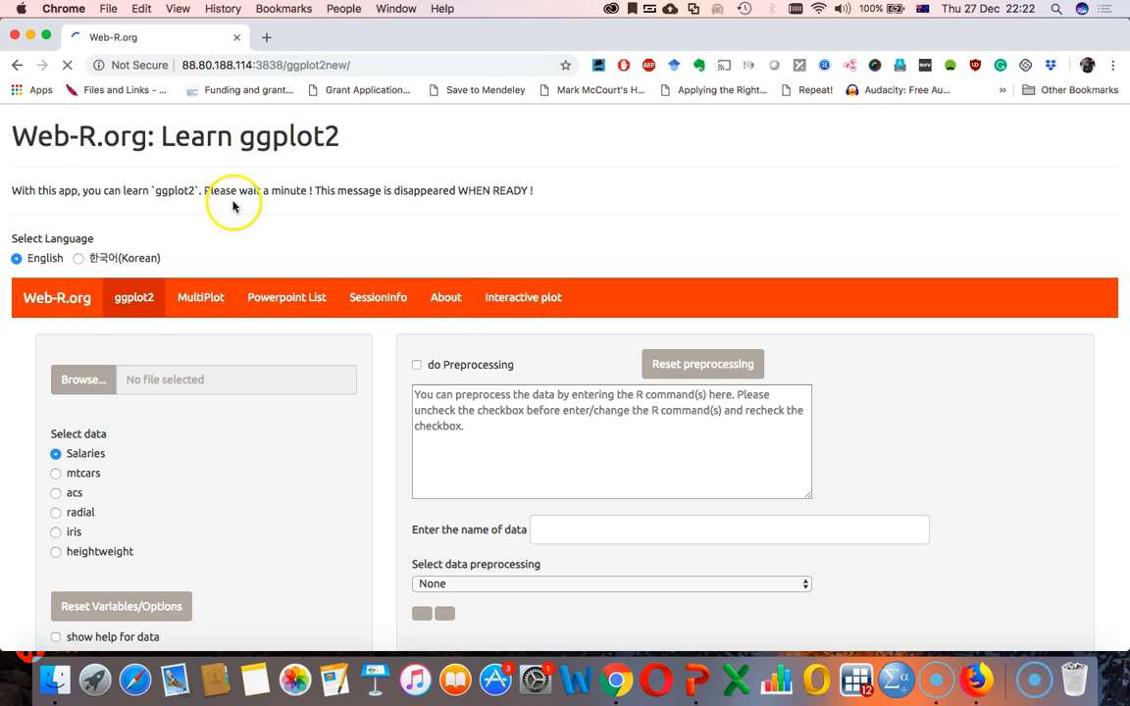
mouse_move(302, 200)
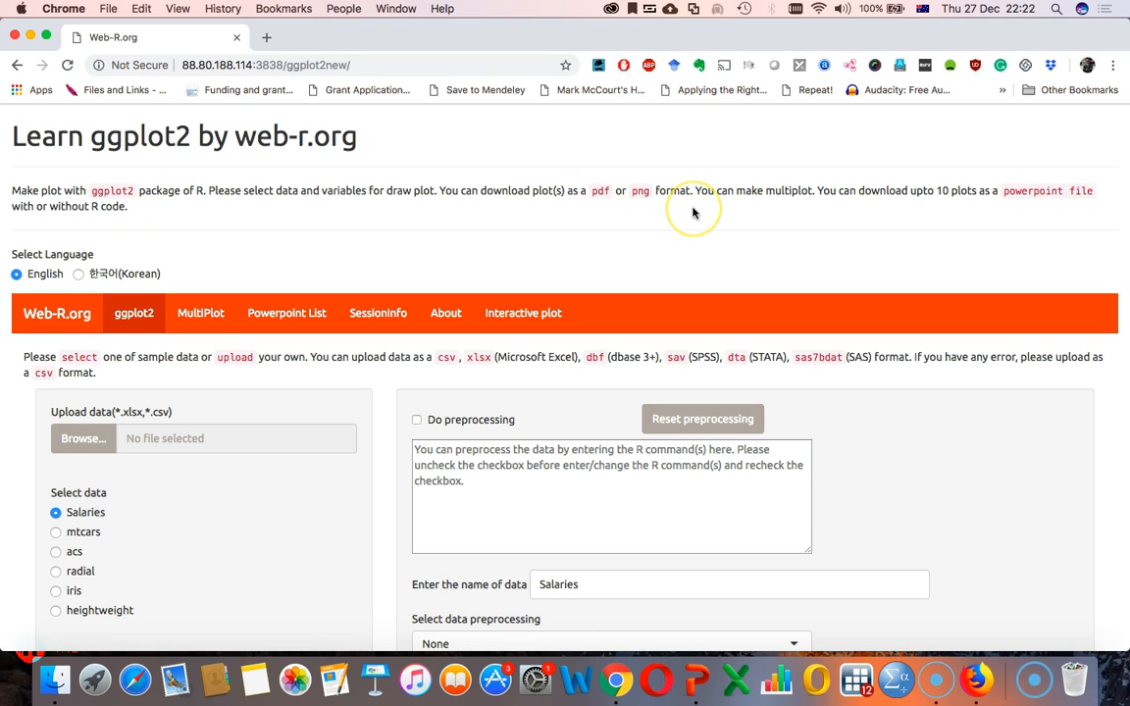
mouse_move(903, 227)
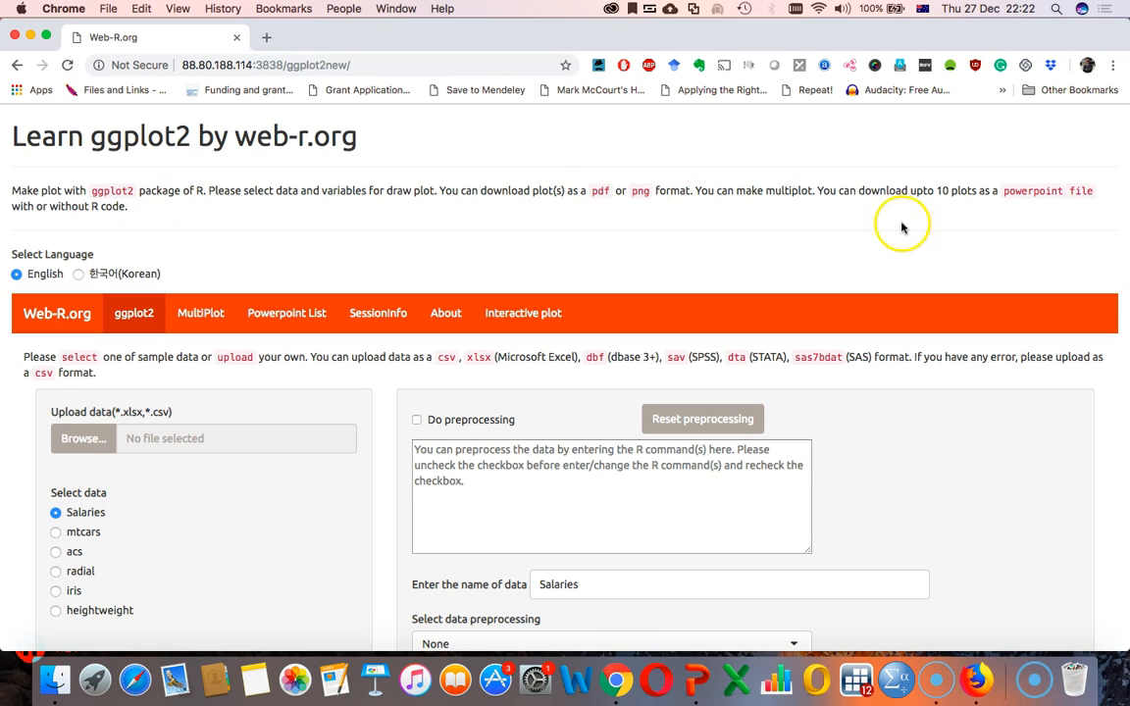
mouse_move(308, 220)
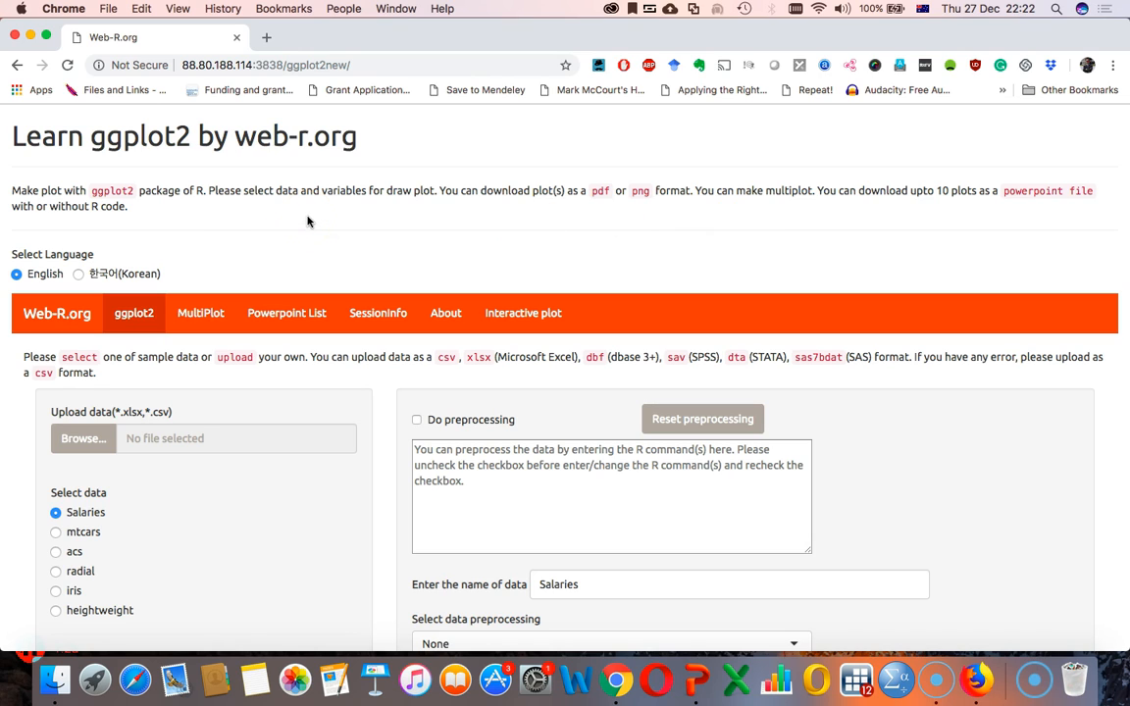
mouse_move(141, 212)
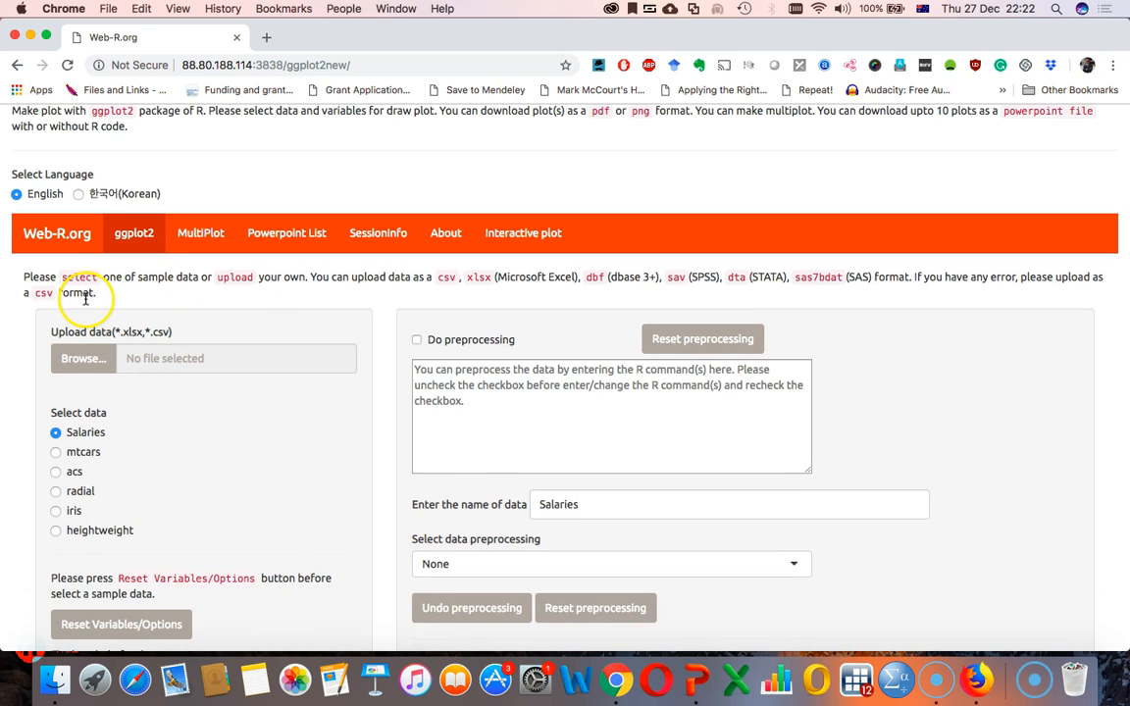
mouse_move(82, 361)
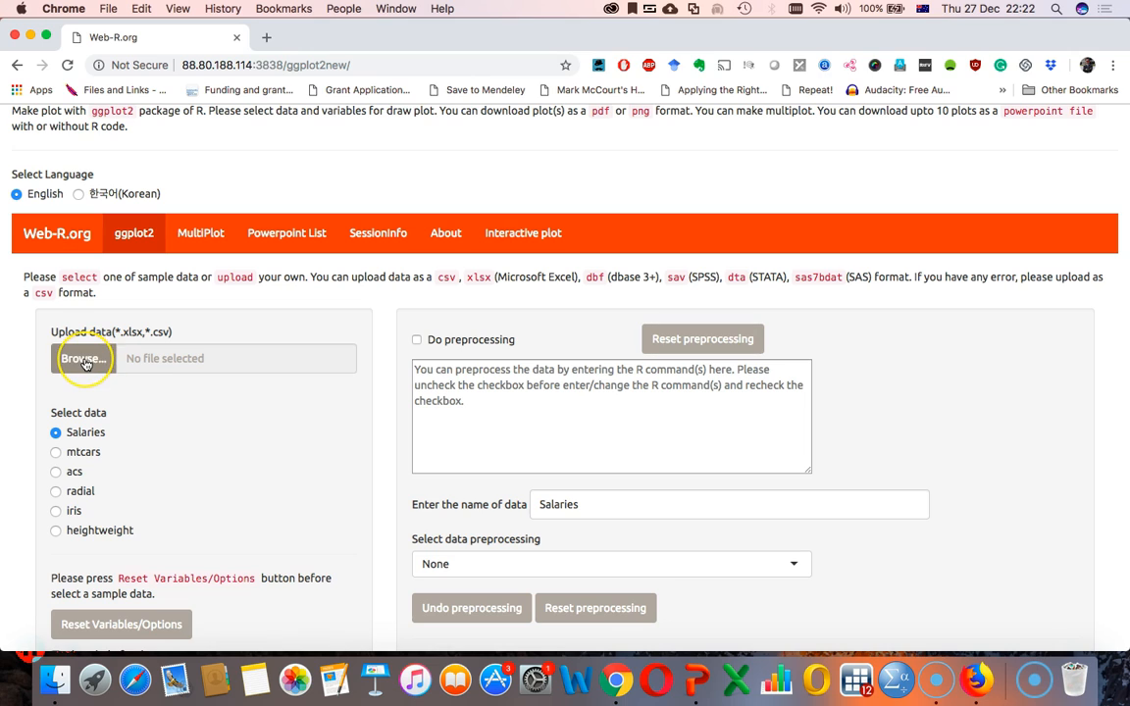
mouse_move(87, 274)
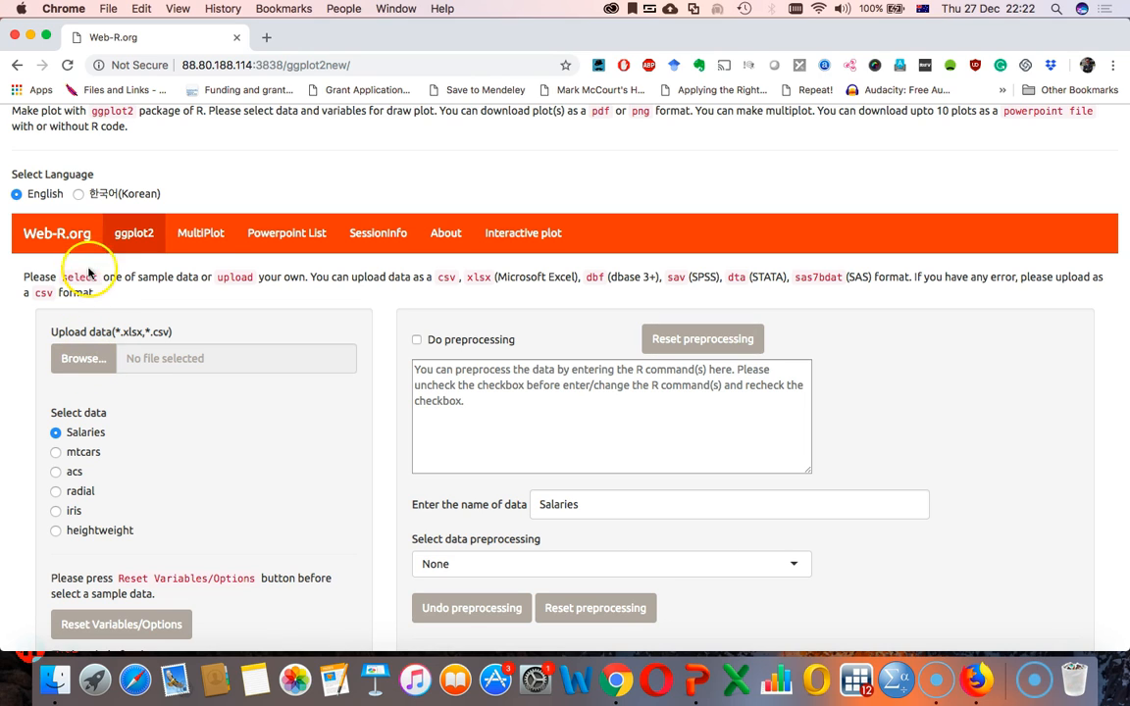
mouse_move(322, 288)
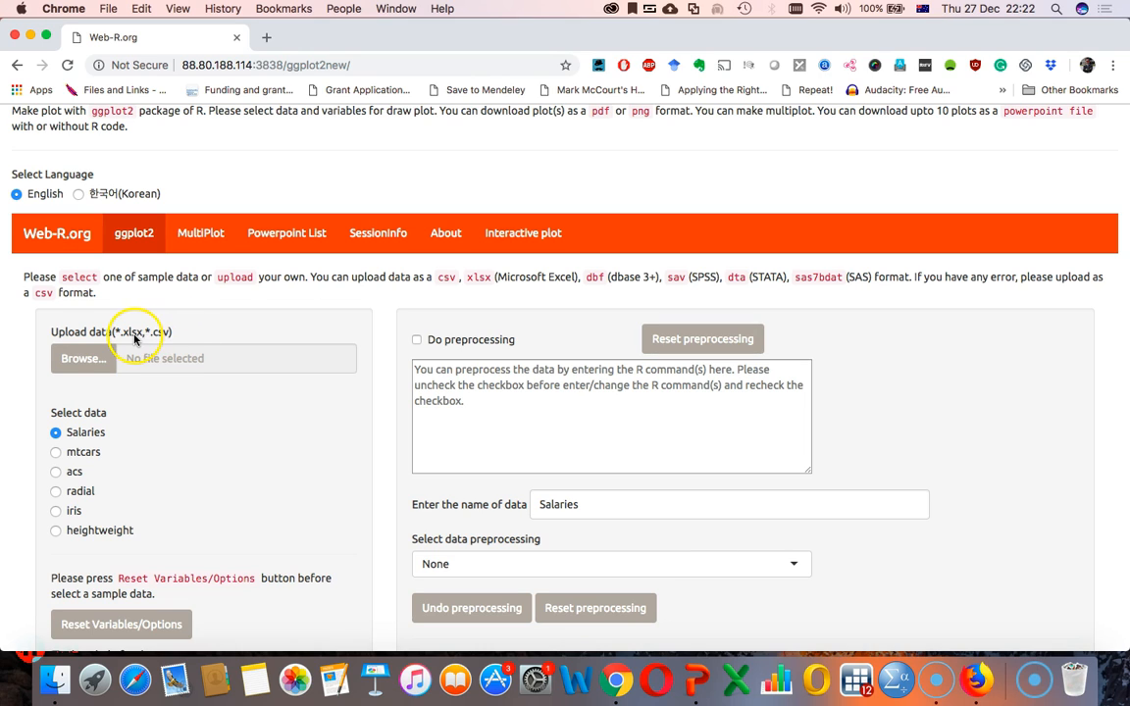
mouse_move(292, 321)
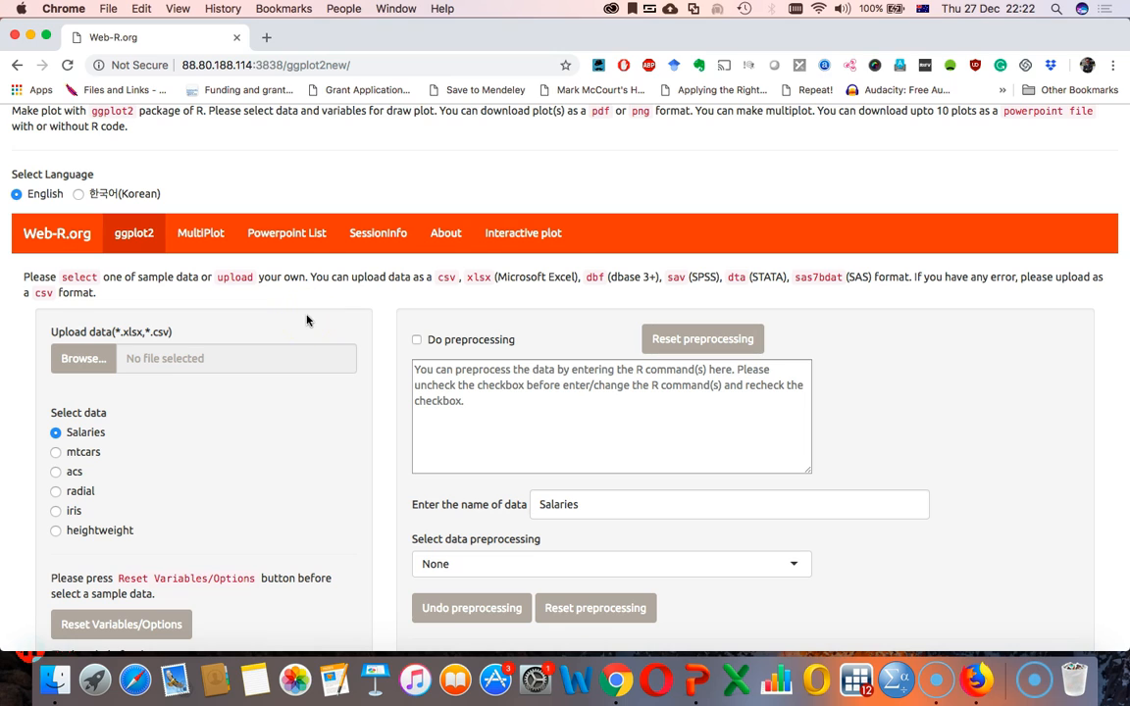
mouse_move(740, 292)
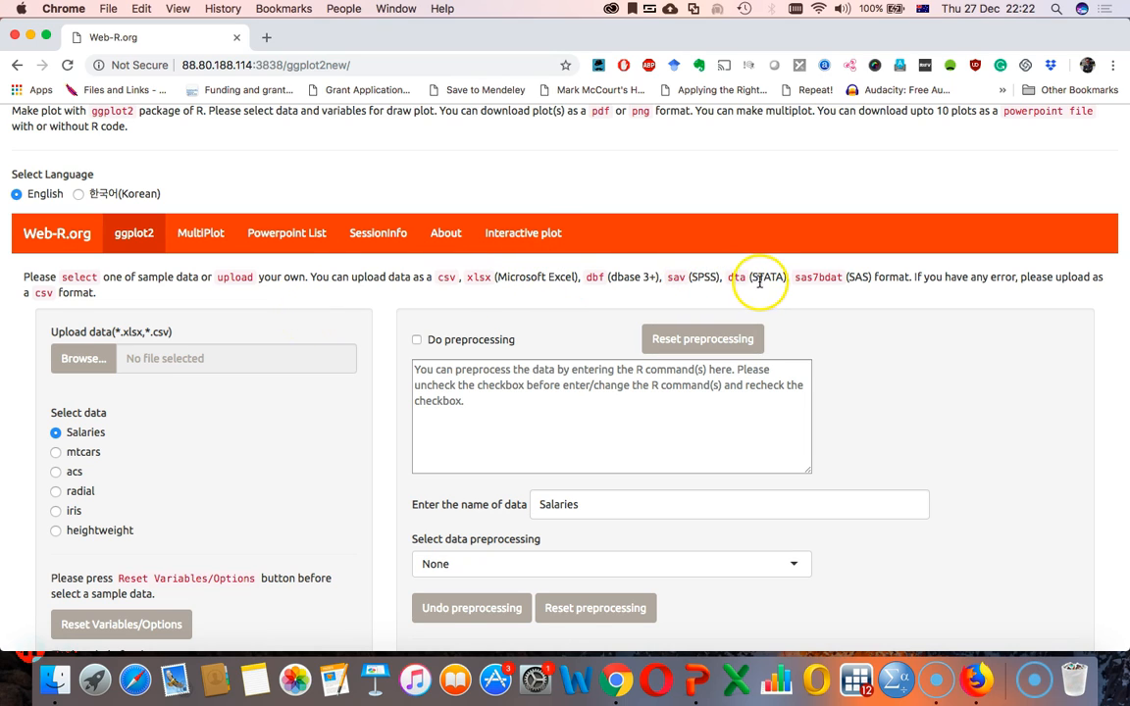
mouse_move(526, 276)
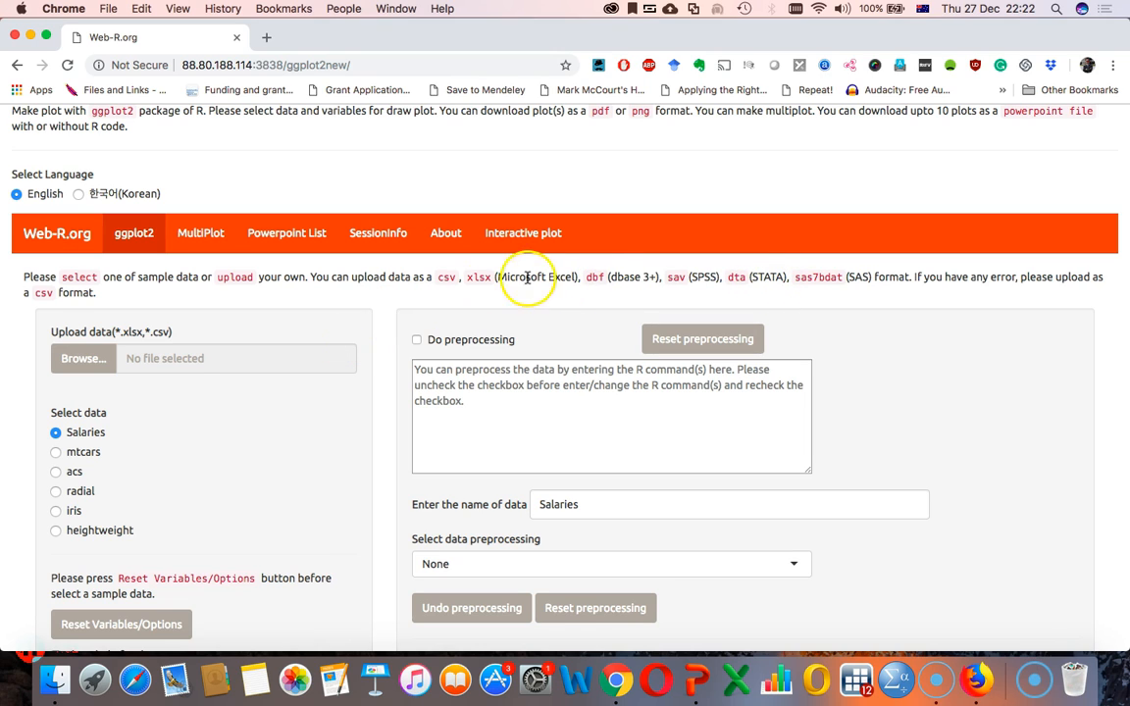
mouse_move(270, 404)
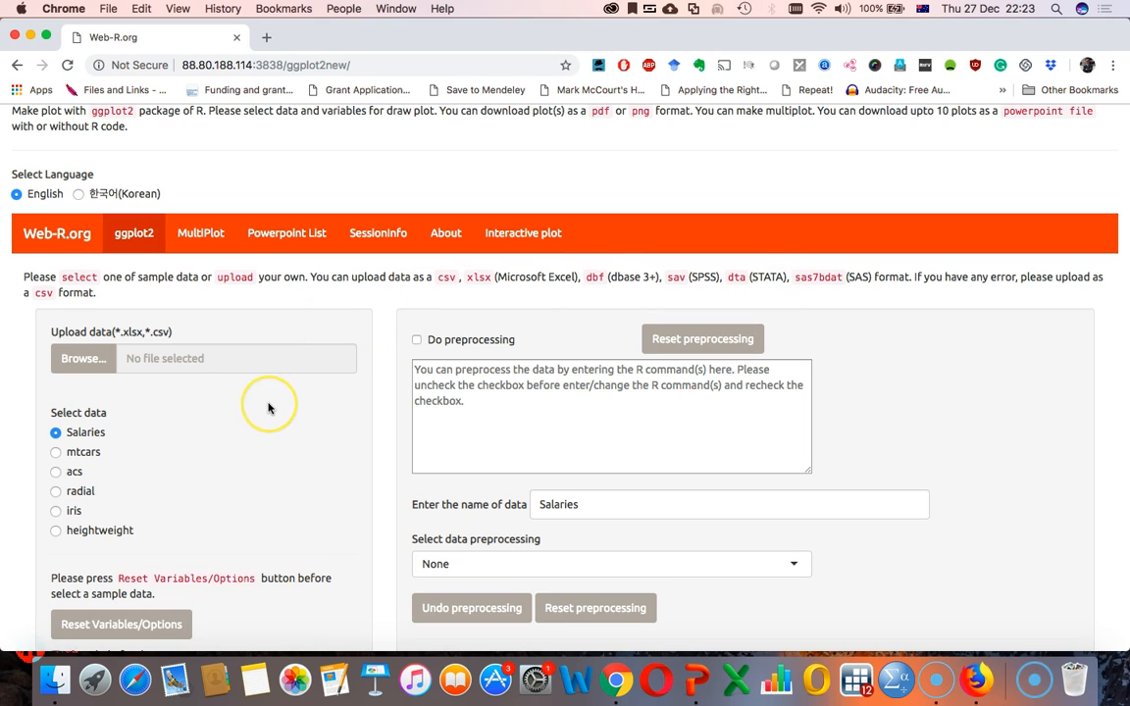
mouse_move(271, 406)
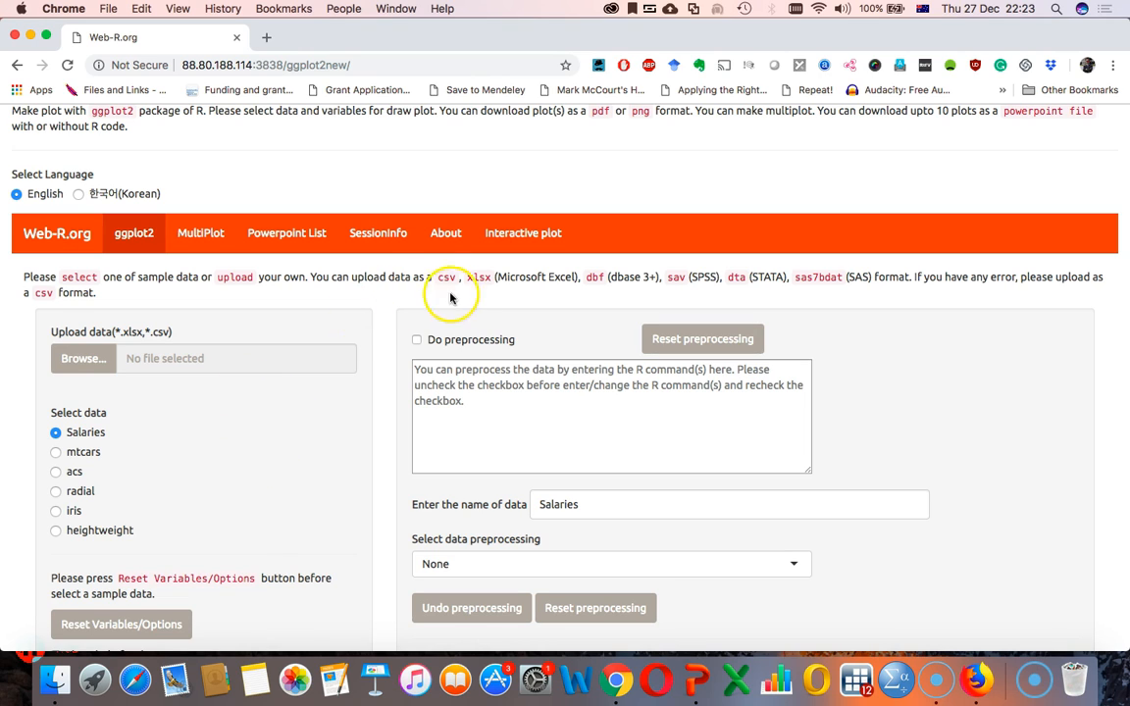
mouse_move(483, 280)
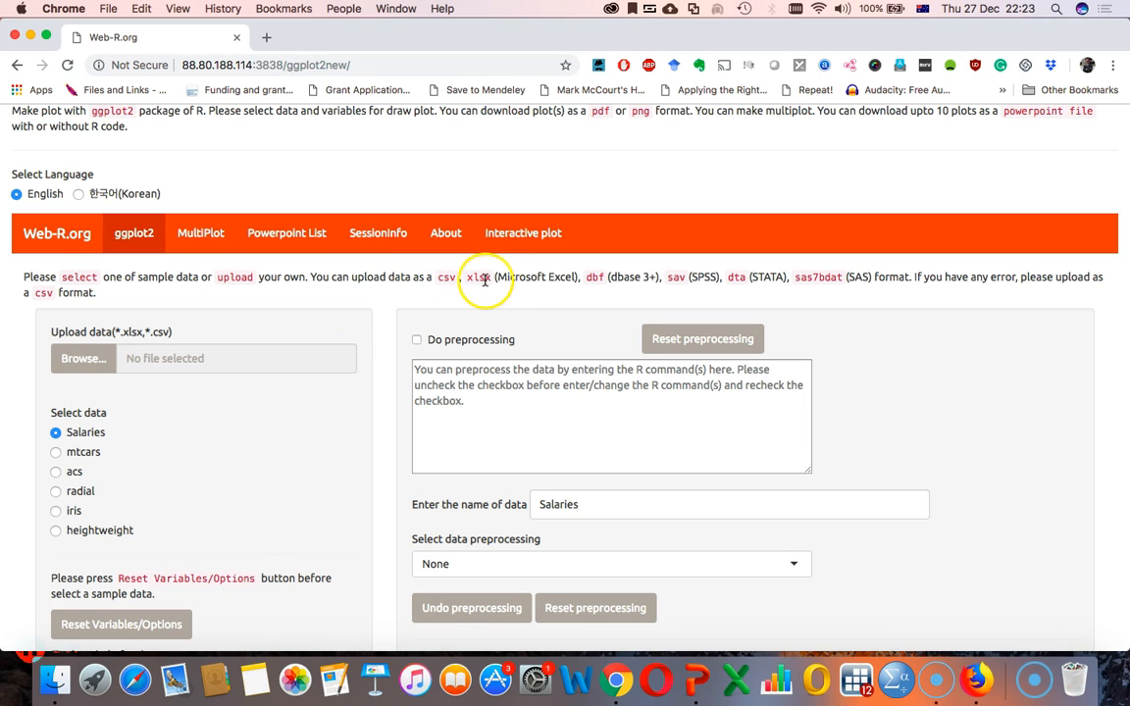
- Scroll down to the Upload data panel once the app has loaded
scroll("down", 3)
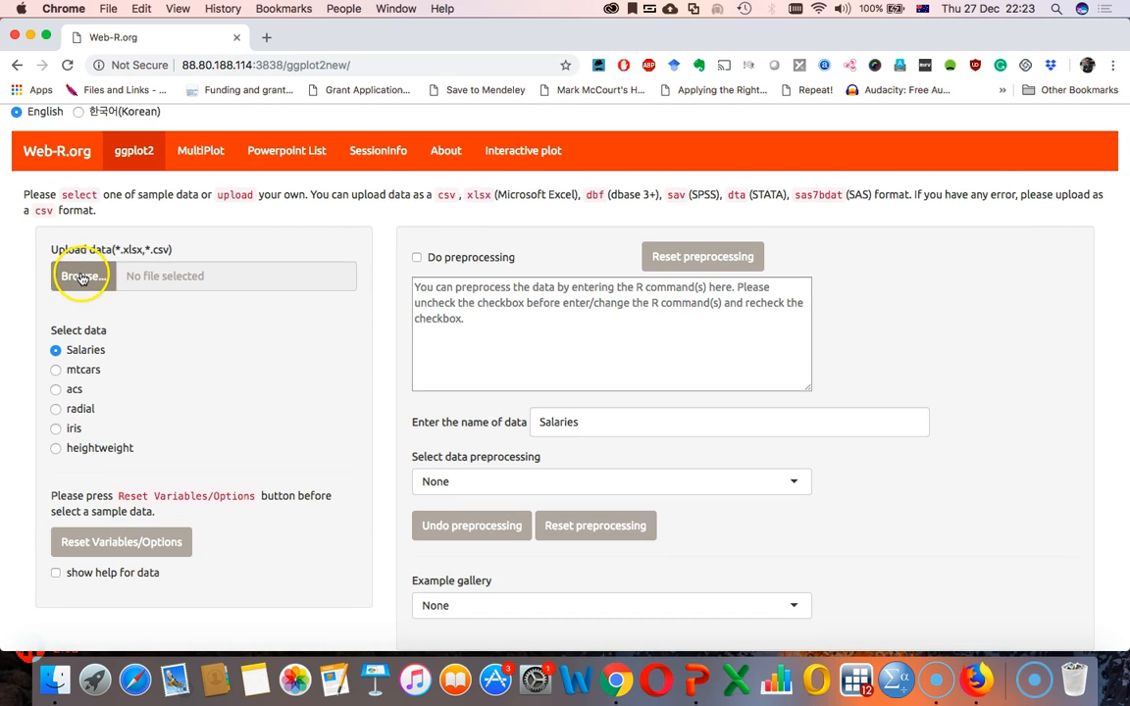
left_click(74, 275)
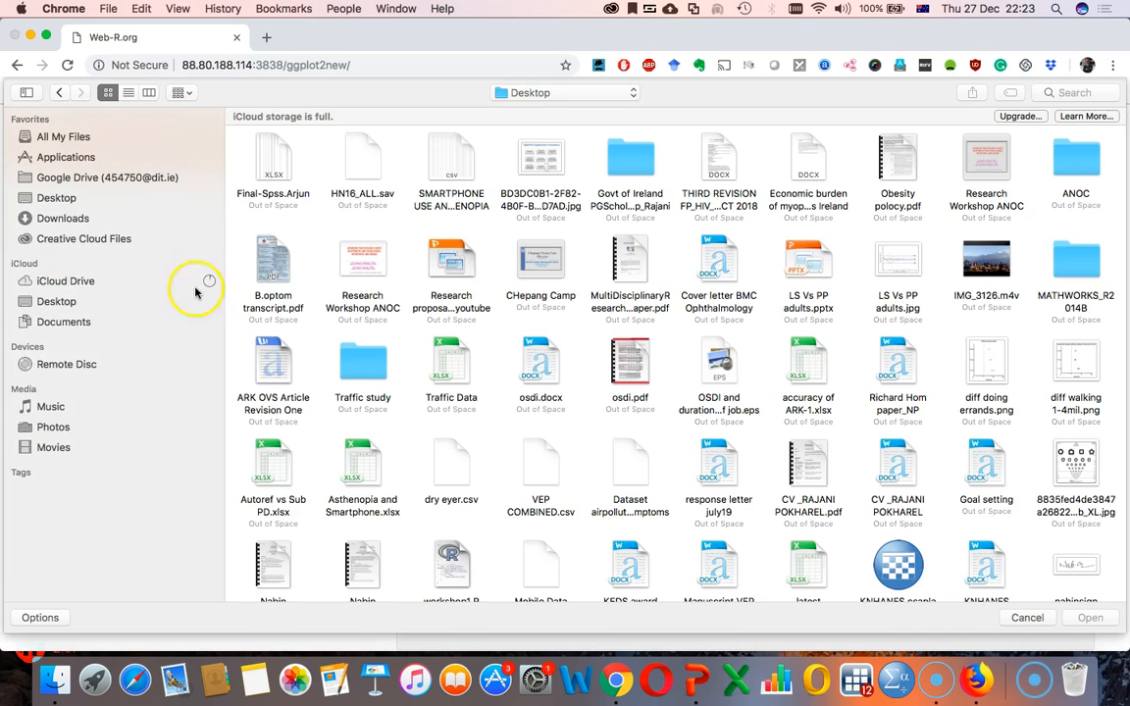
left_click(55, 302)
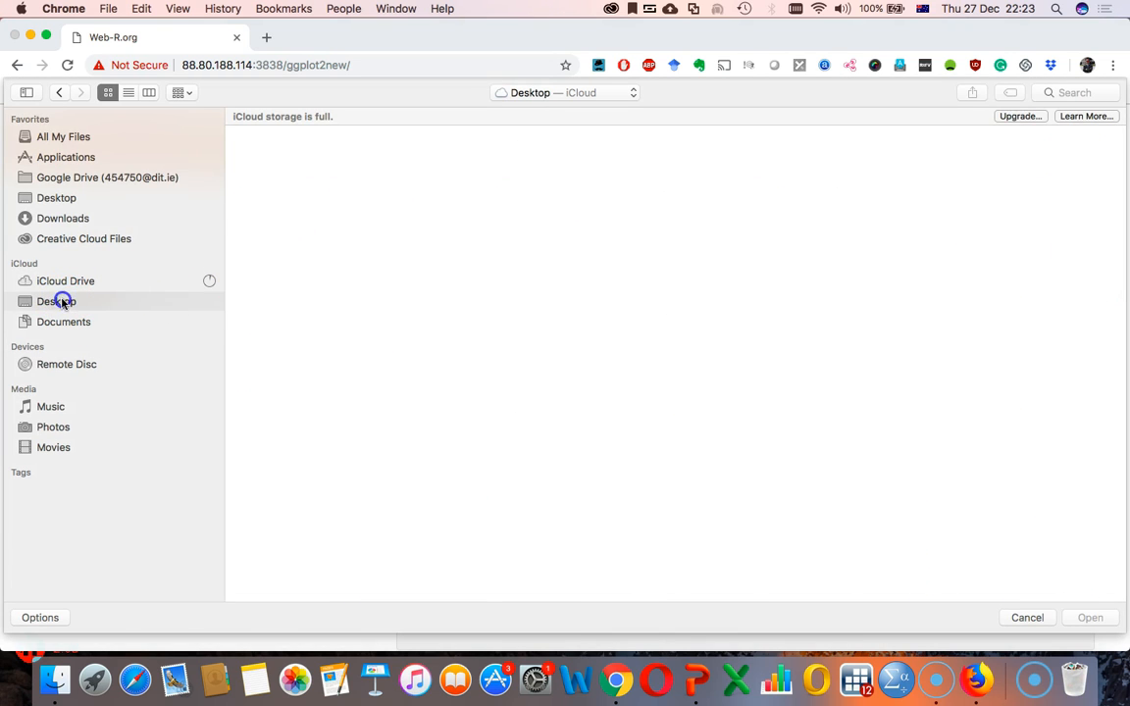
left_click(55, 302)
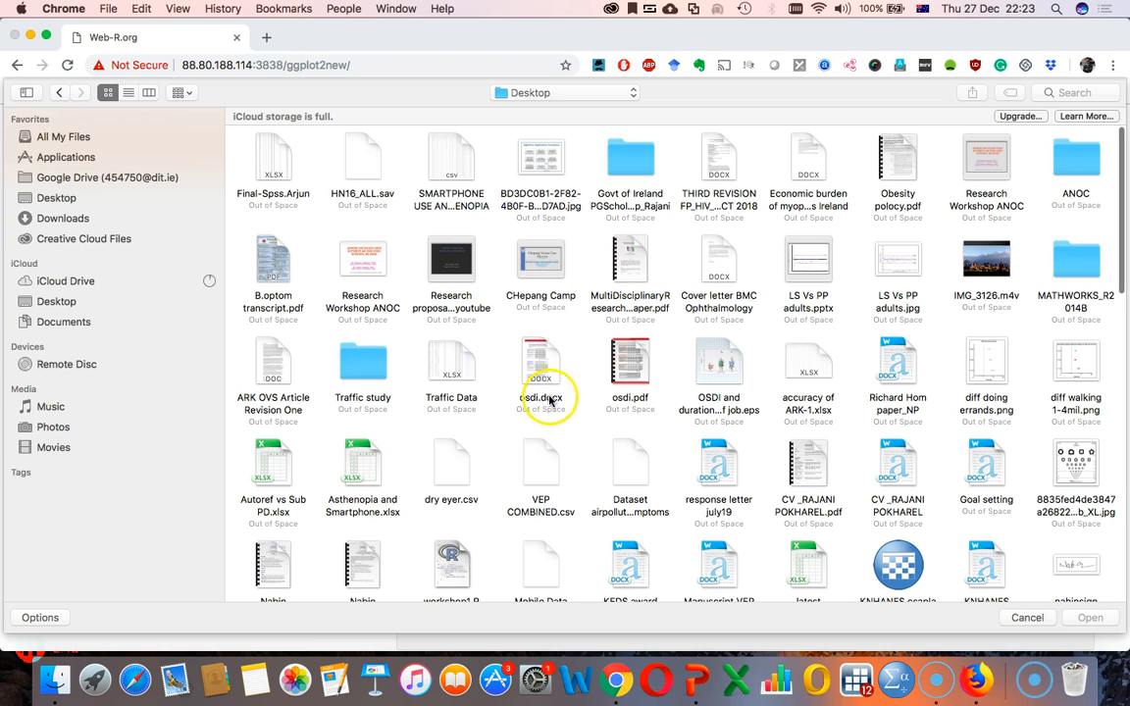
scroll("down", 3)
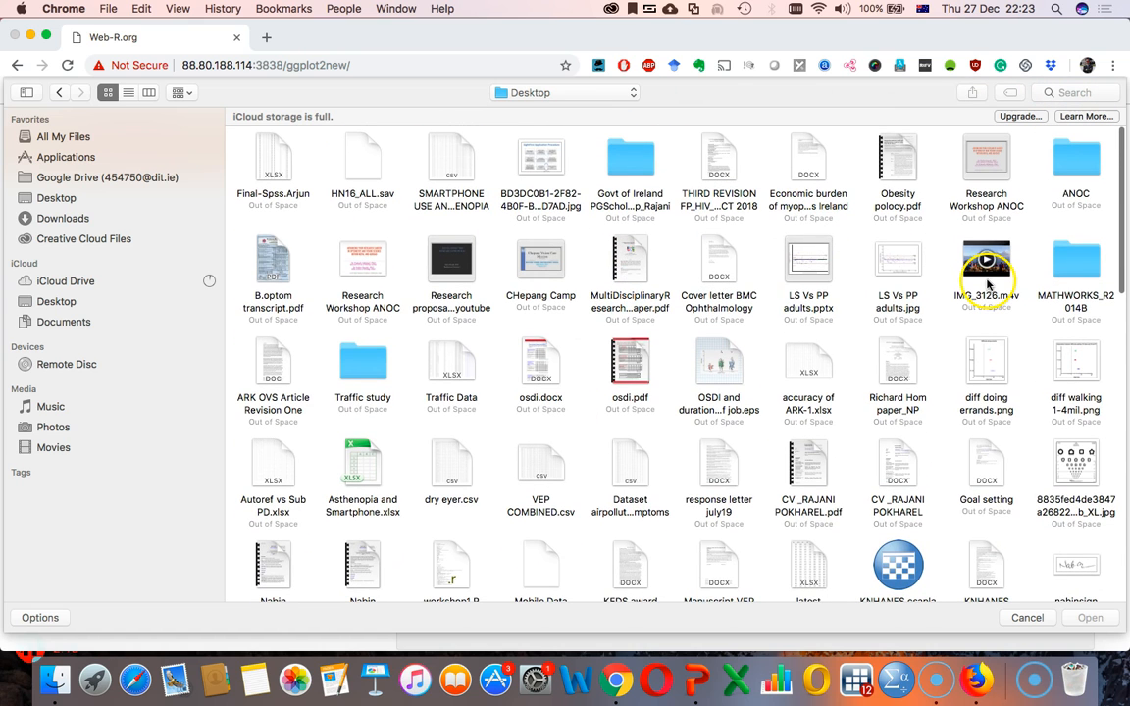
left_click(452, 363)
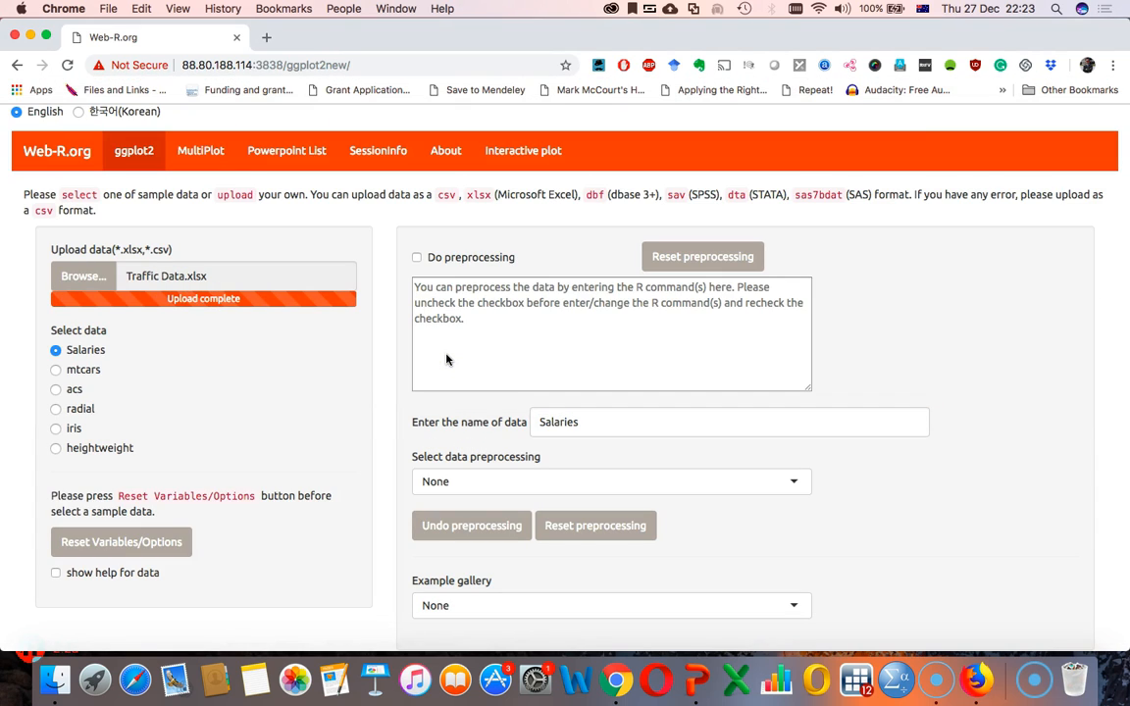
mouse_move(90, 468)
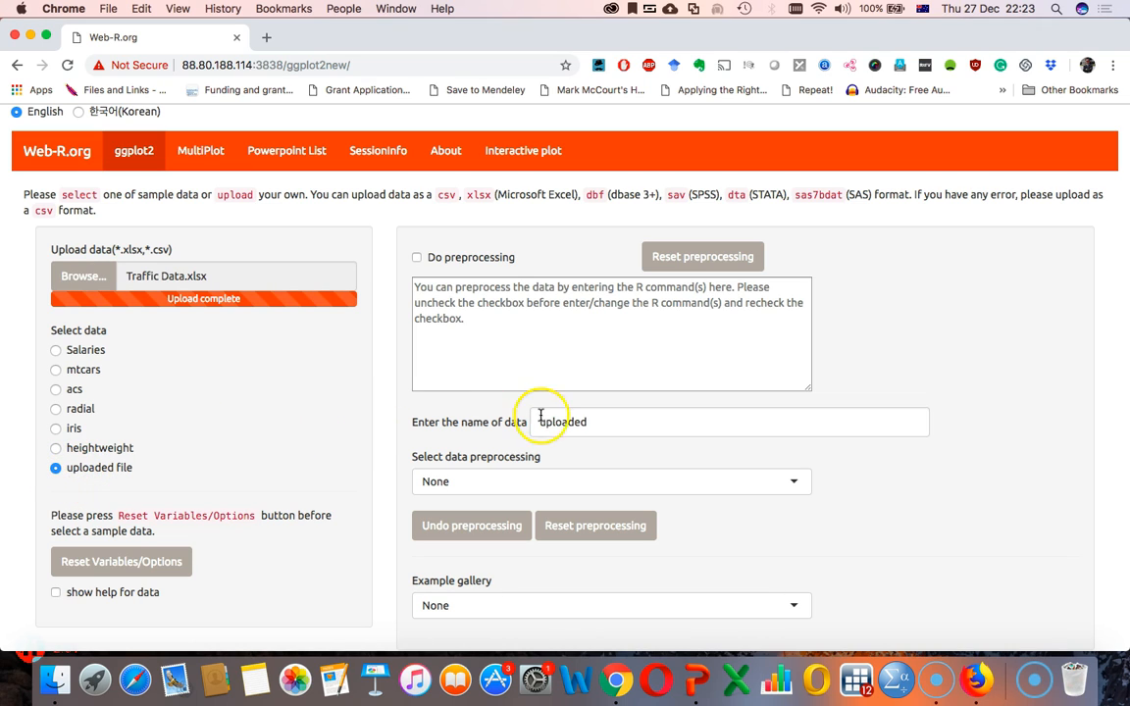
mouse_move(571, 420)
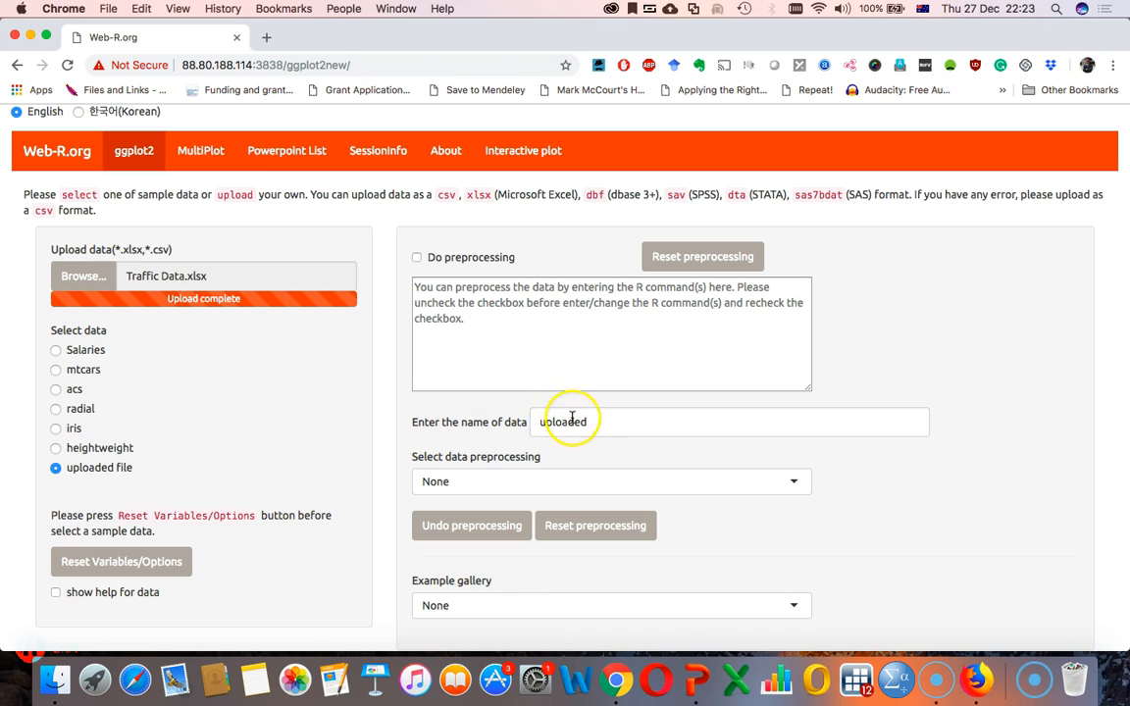
mouse_move(330, 455)
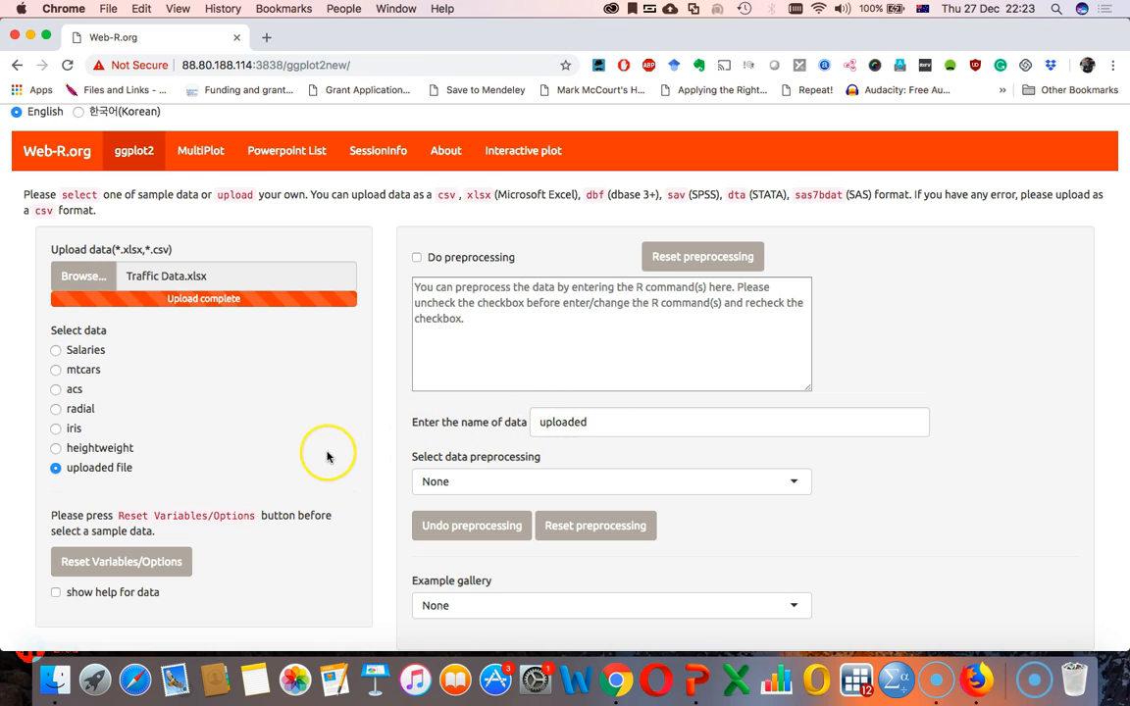
- Scroll down to the uploaded Traffic Data table with agegroup, Gender and OSDIscore columns
scroll("down", 3)
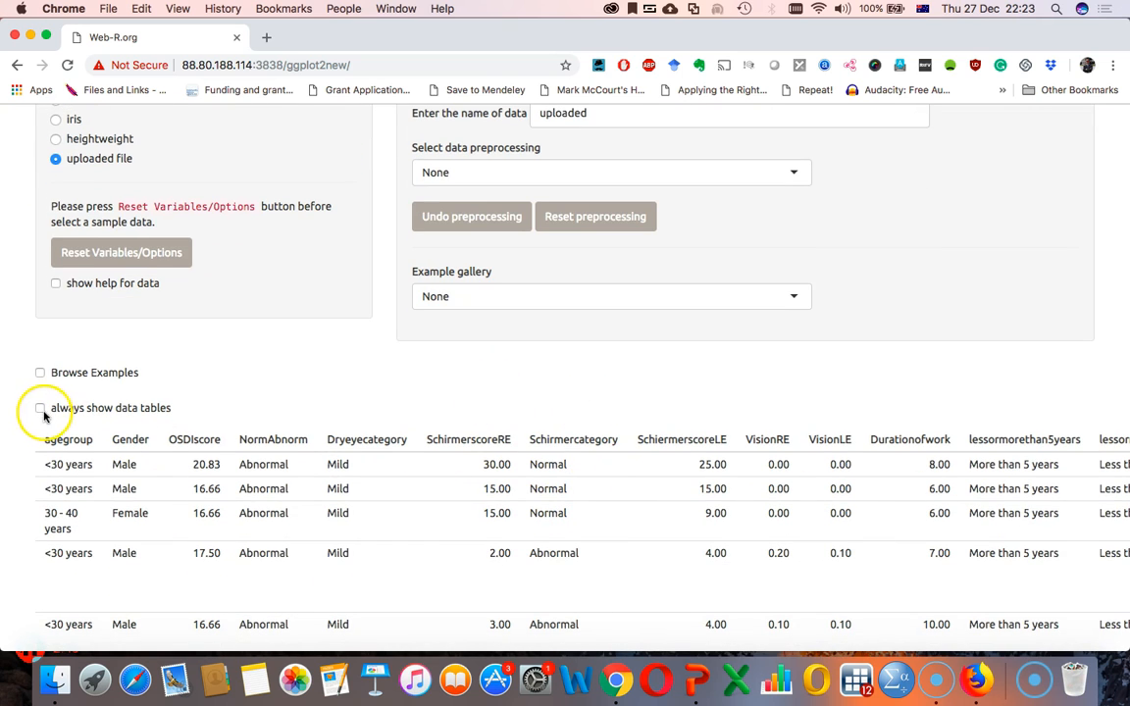
- Enable 'always show data tables' and scroll through the uploaded rows to the Assign Variable options
left_click(39, 408)
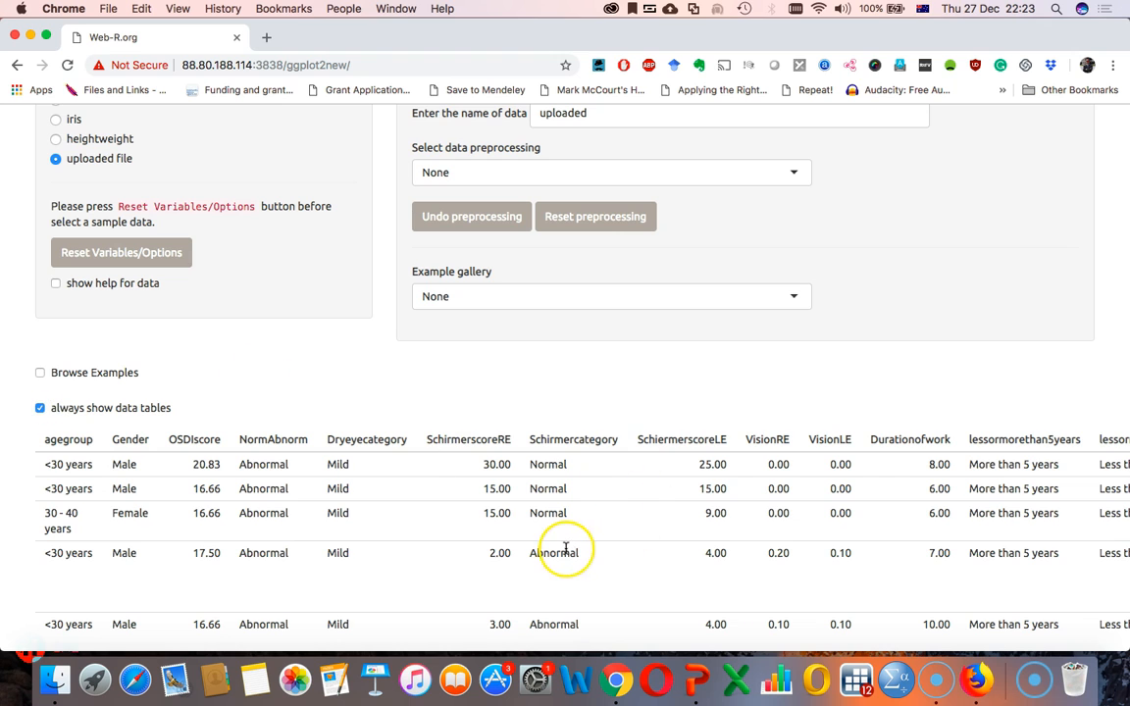
scroll("down", 3)
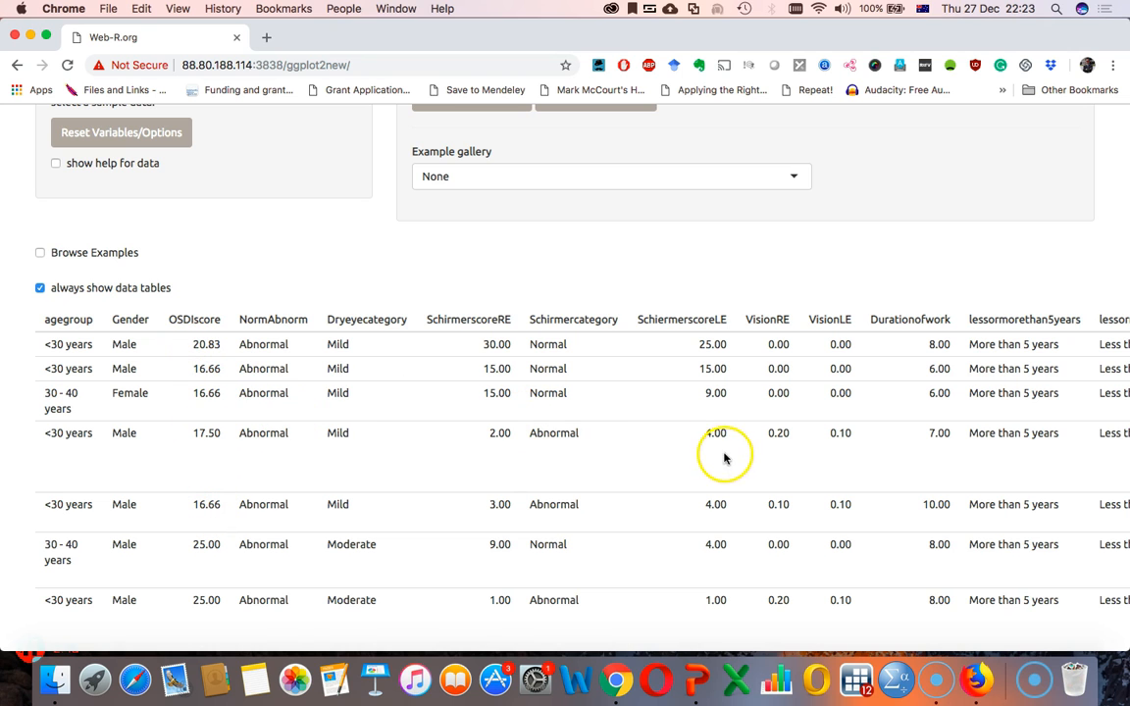
scroll("down", 3)
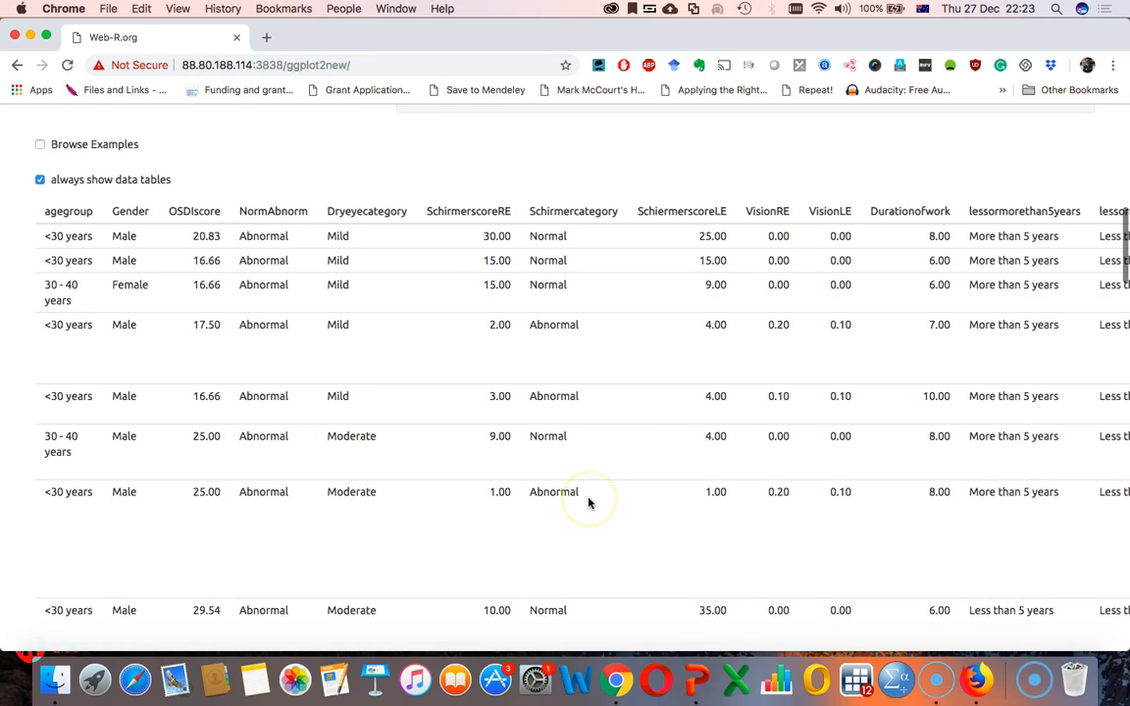
scroll("down", 3)
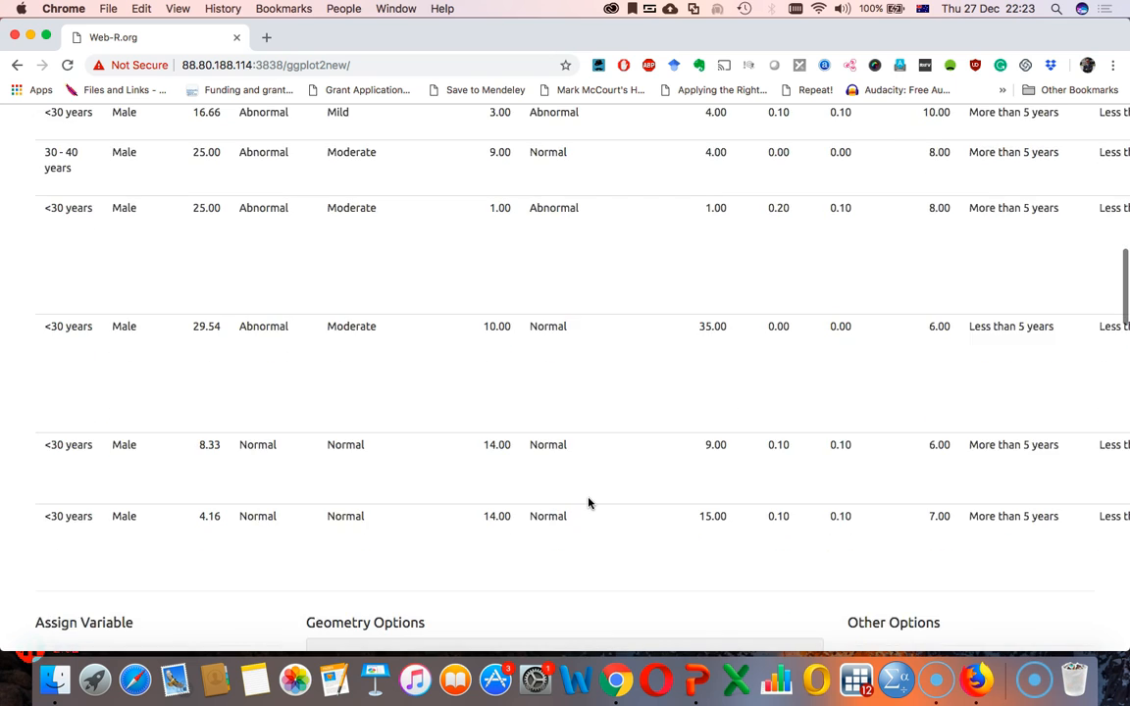
scroll("down", 3)
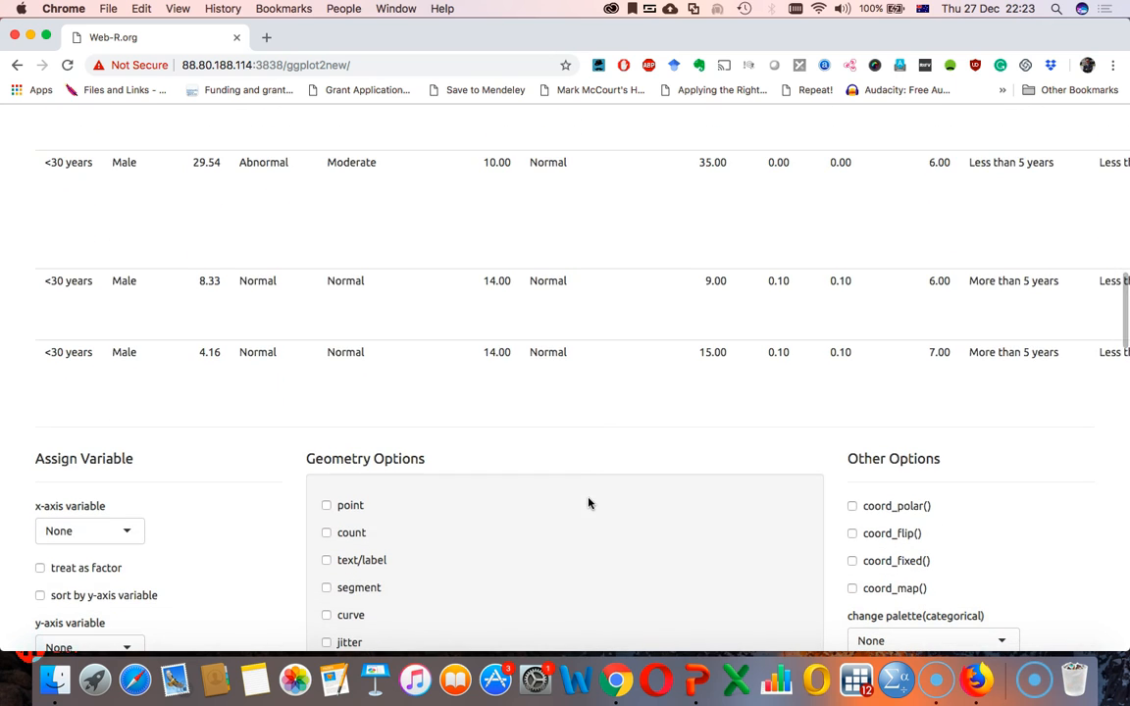
scroll("down", 3)
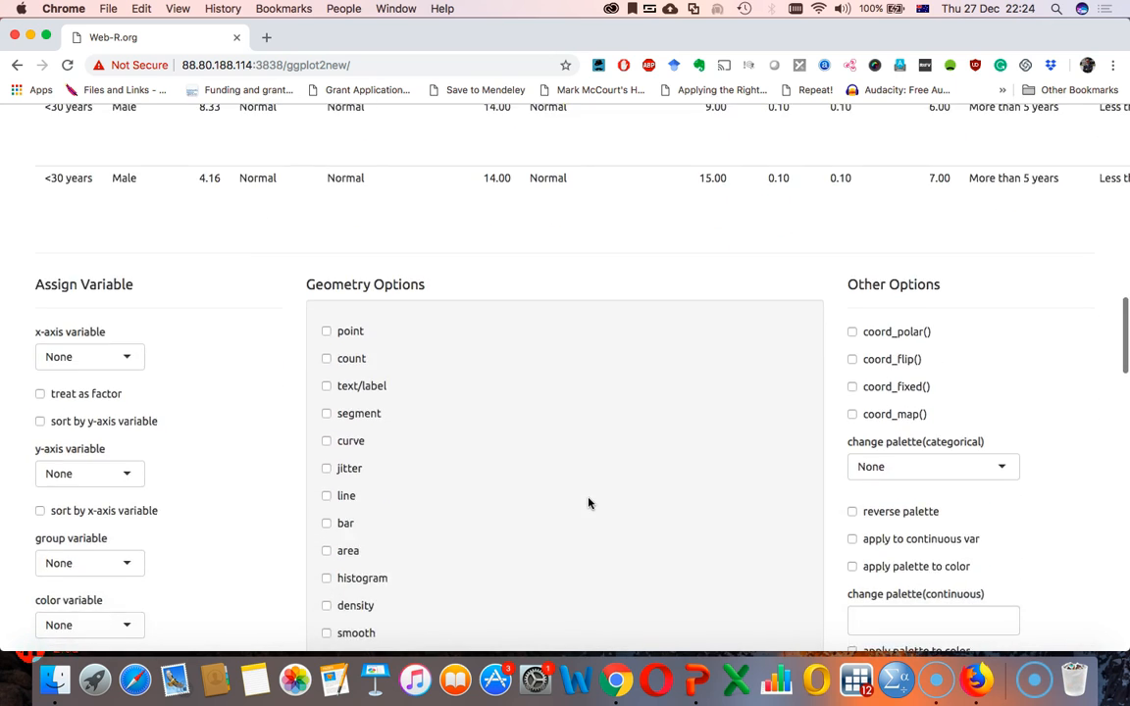
scroll("down", 3)
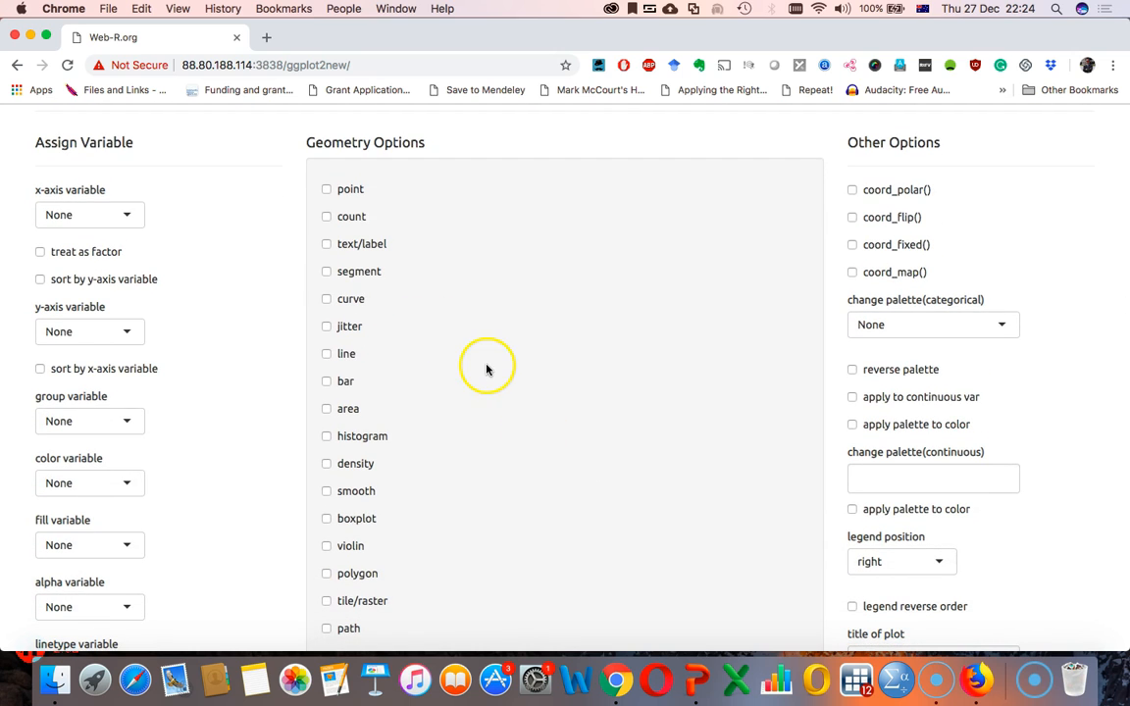
mouse_move(169, 153)
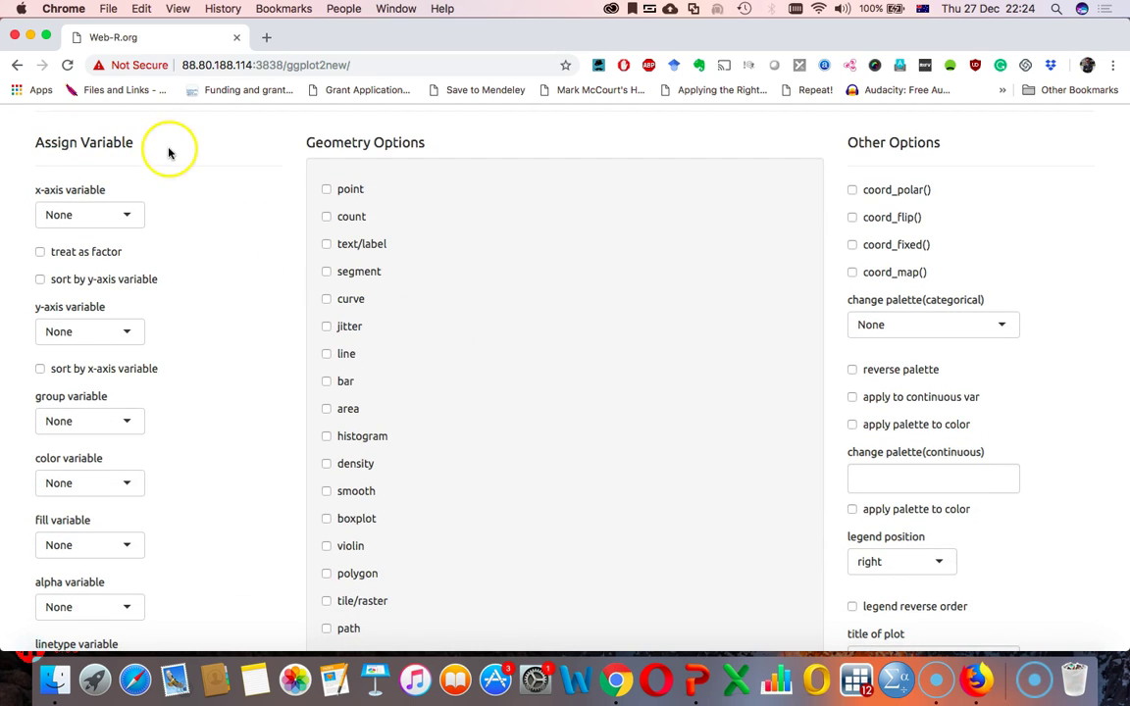
mouse_move(121, 192)
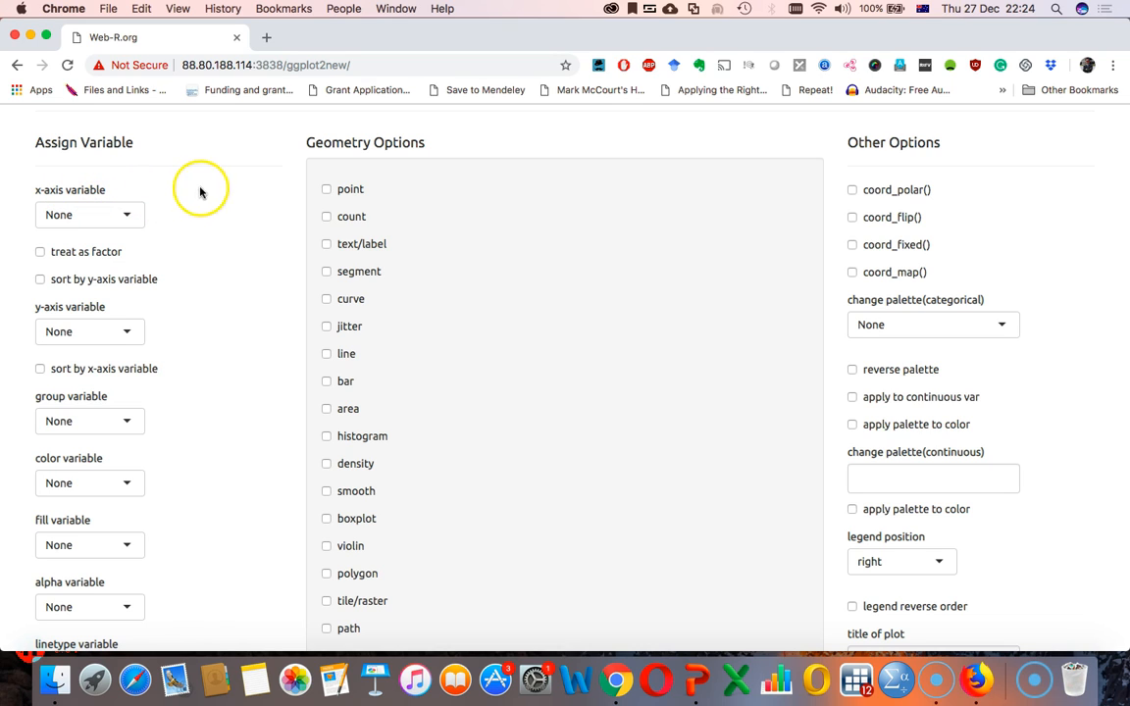
mouse_move(181, 330)
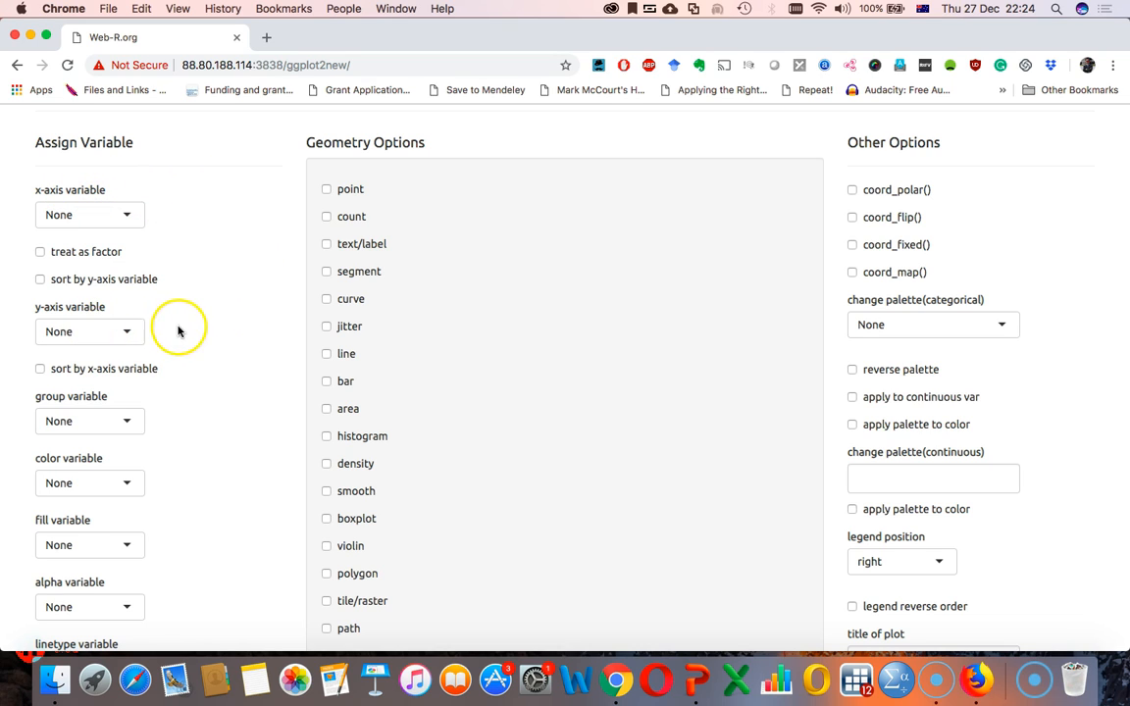
scroll("down", 3)
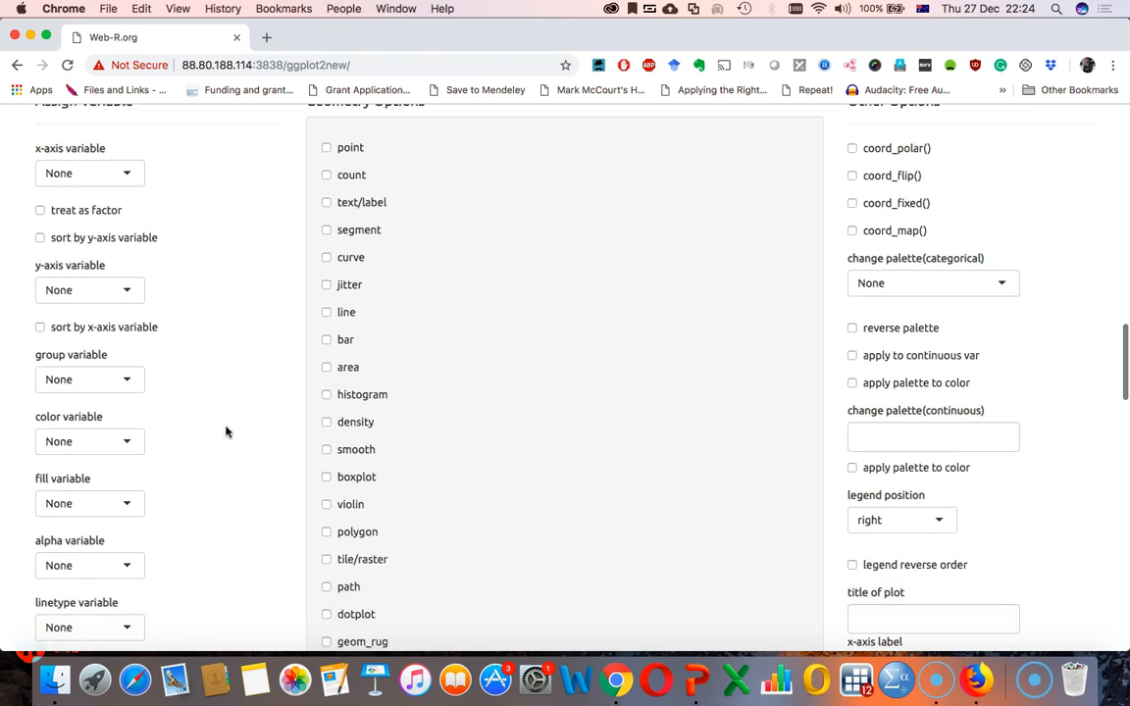
scroll("down", 3)
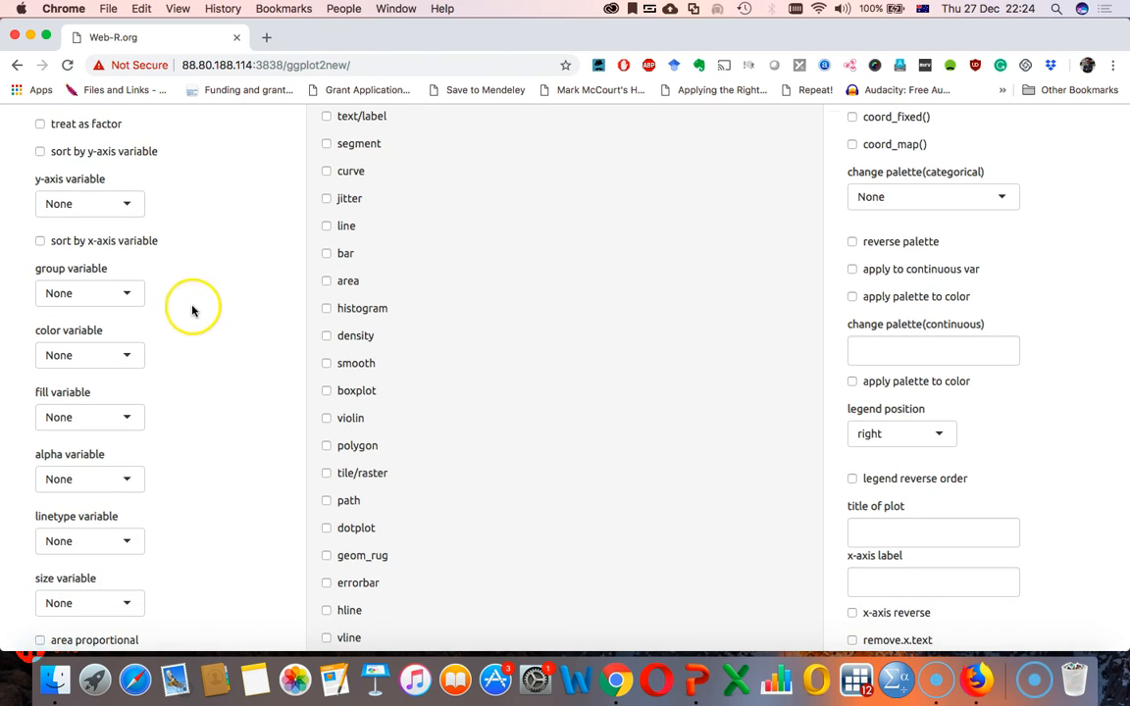
mouse_move(126, 356)
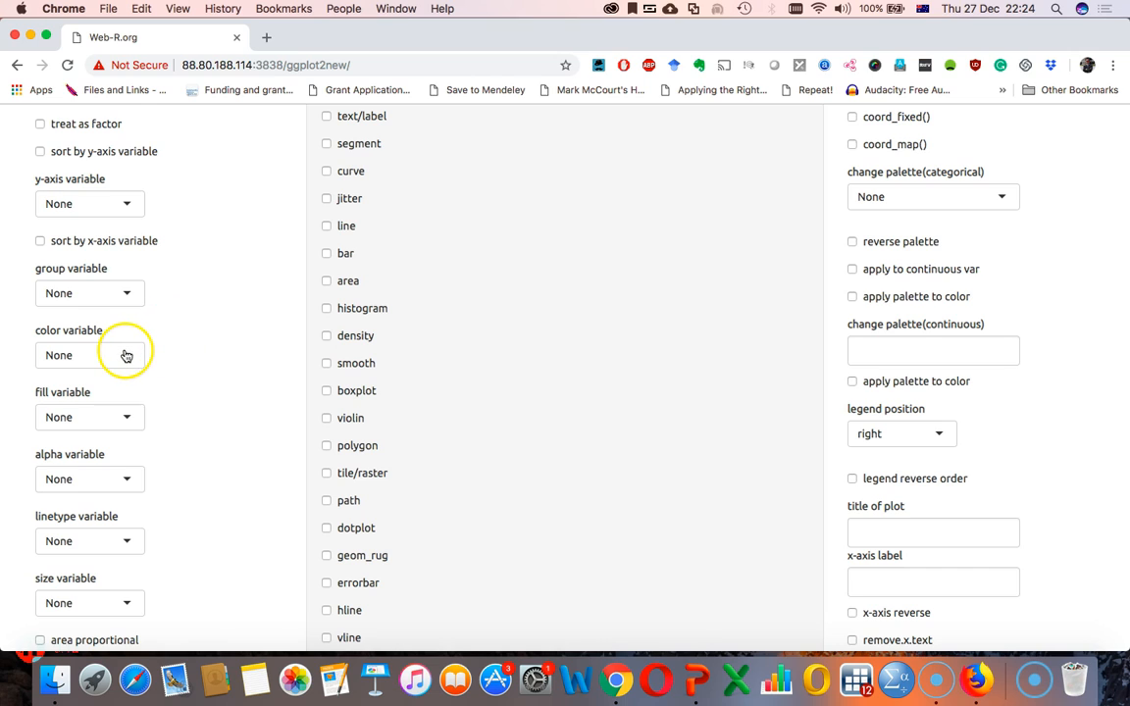
mouse_move(165, 357)
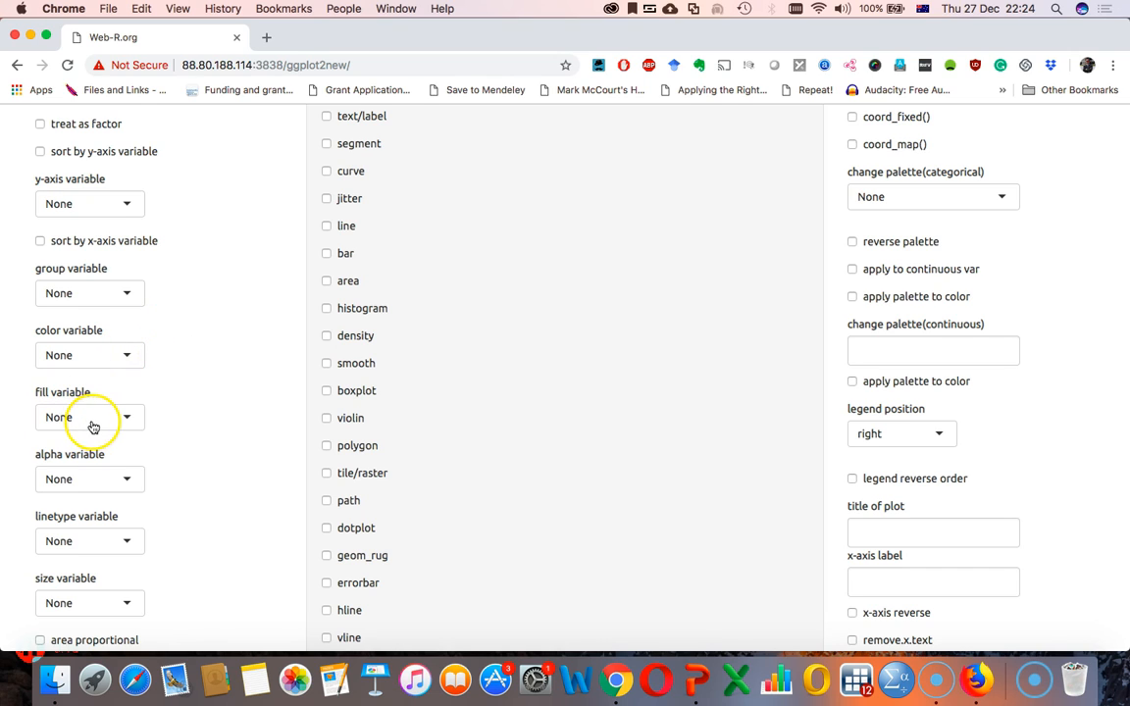
mouse_move(176, 412)
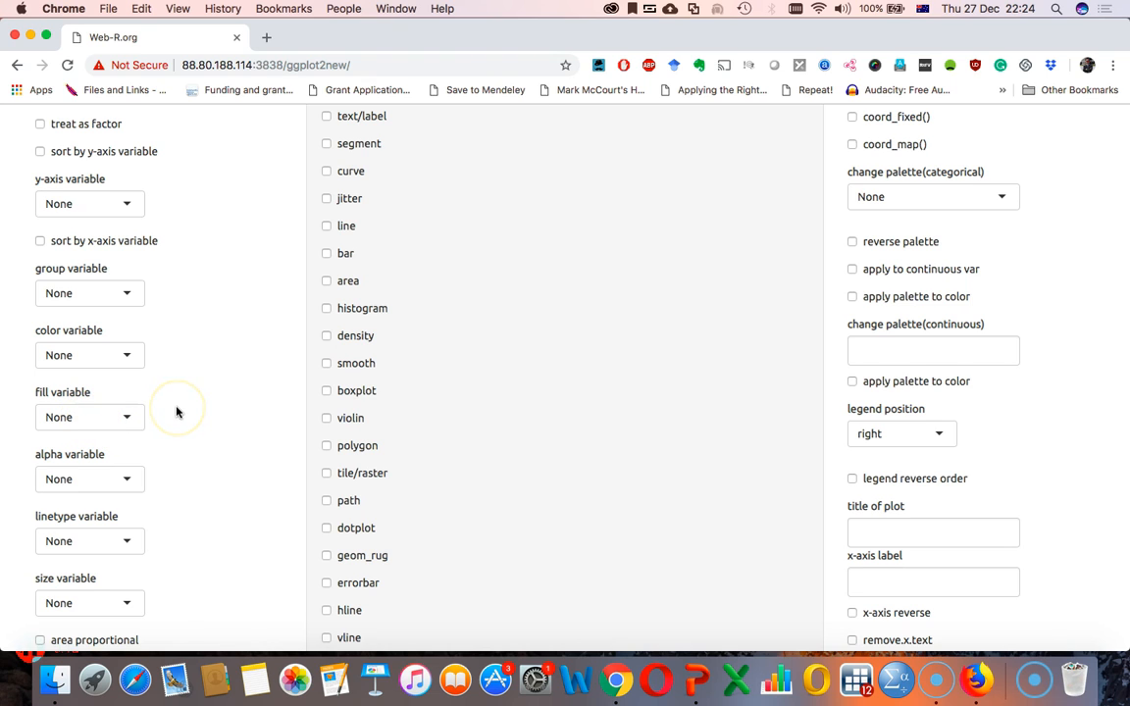
scroll("down", 3)
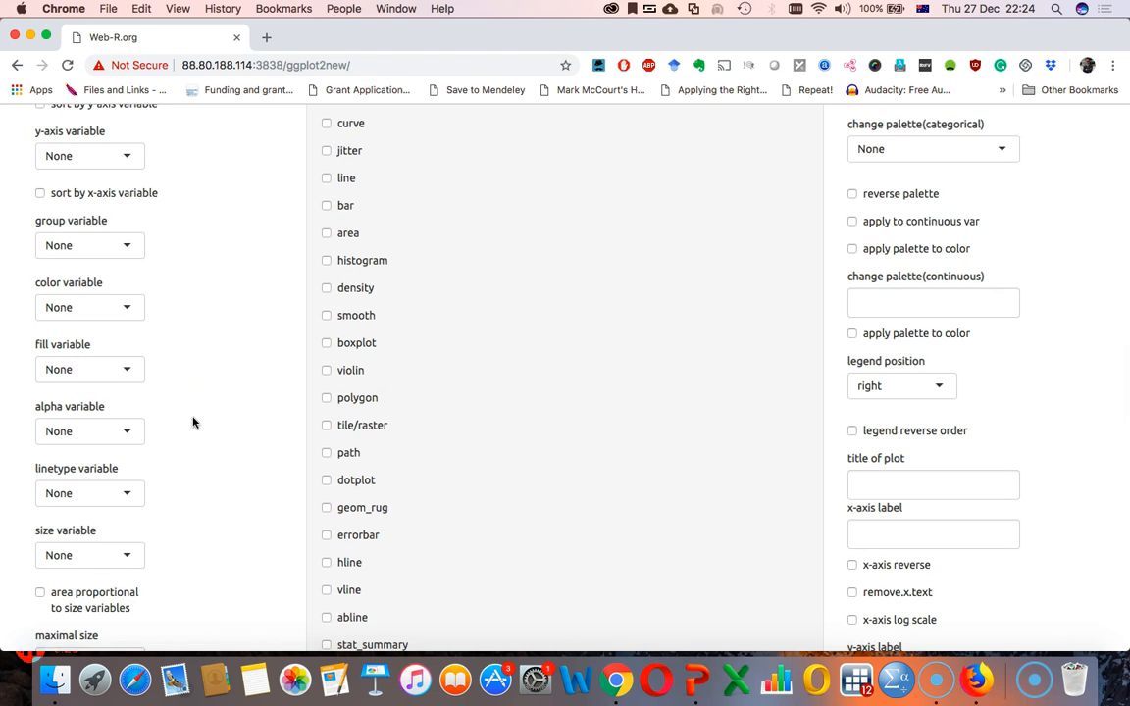
scroll("down", 3)
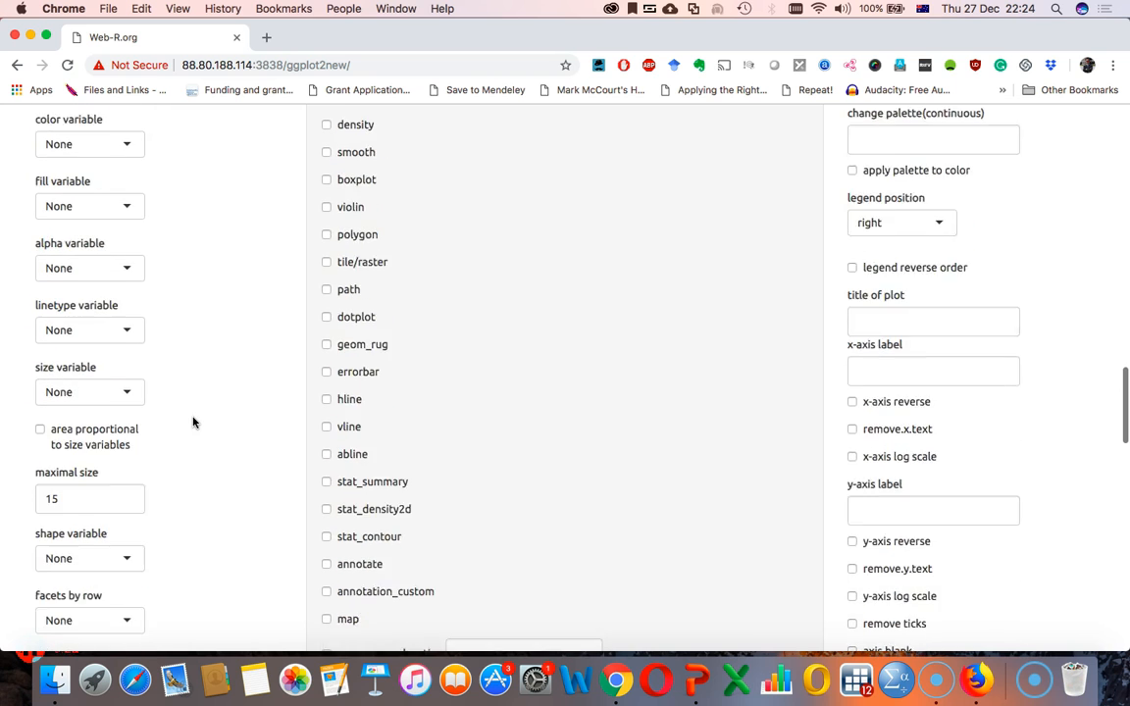
scroll("down", 3)
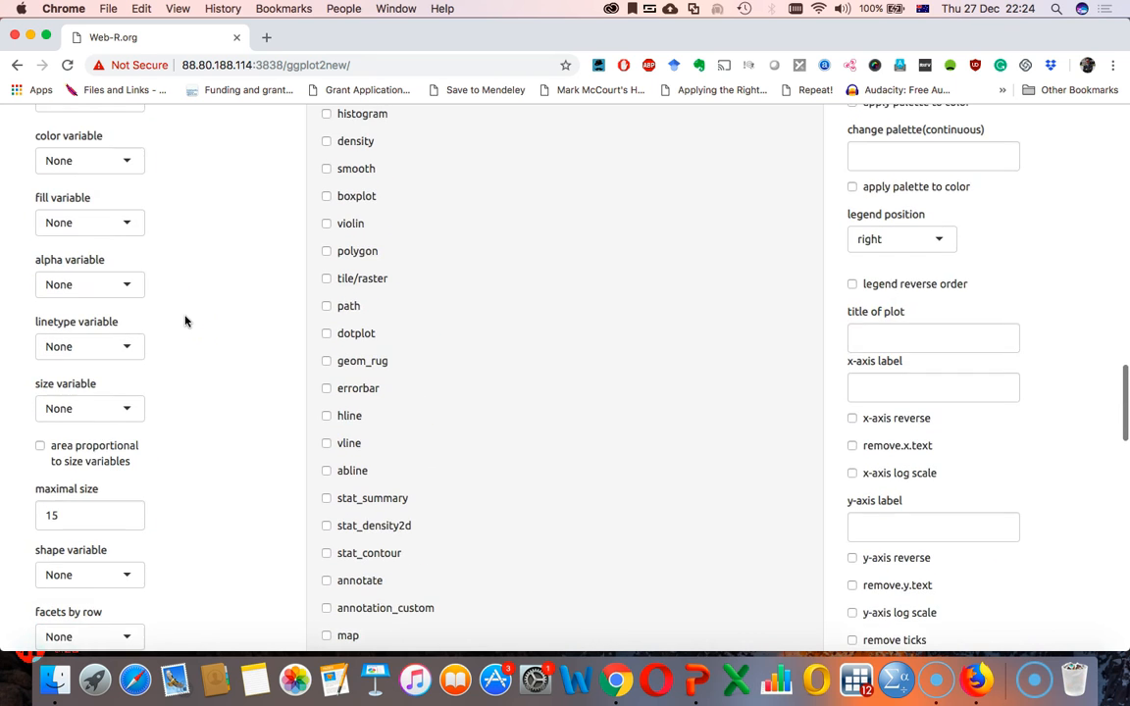
scroll("up", 3)
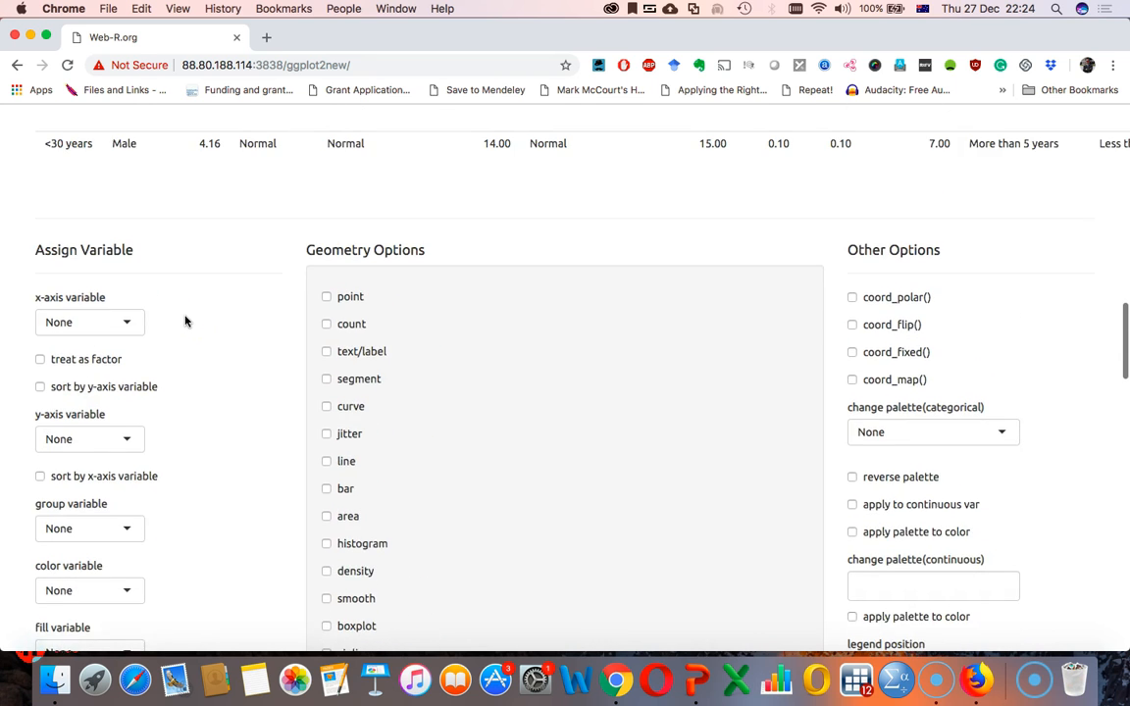
scroll("down", 3)
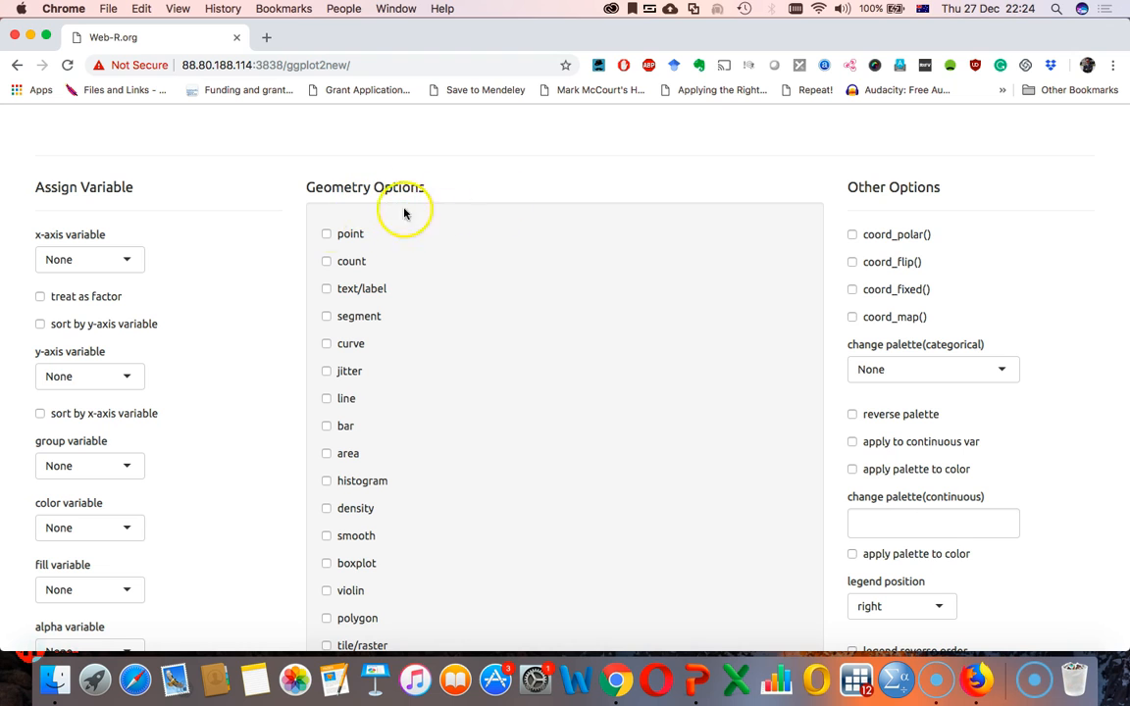
scroll("down", 3)
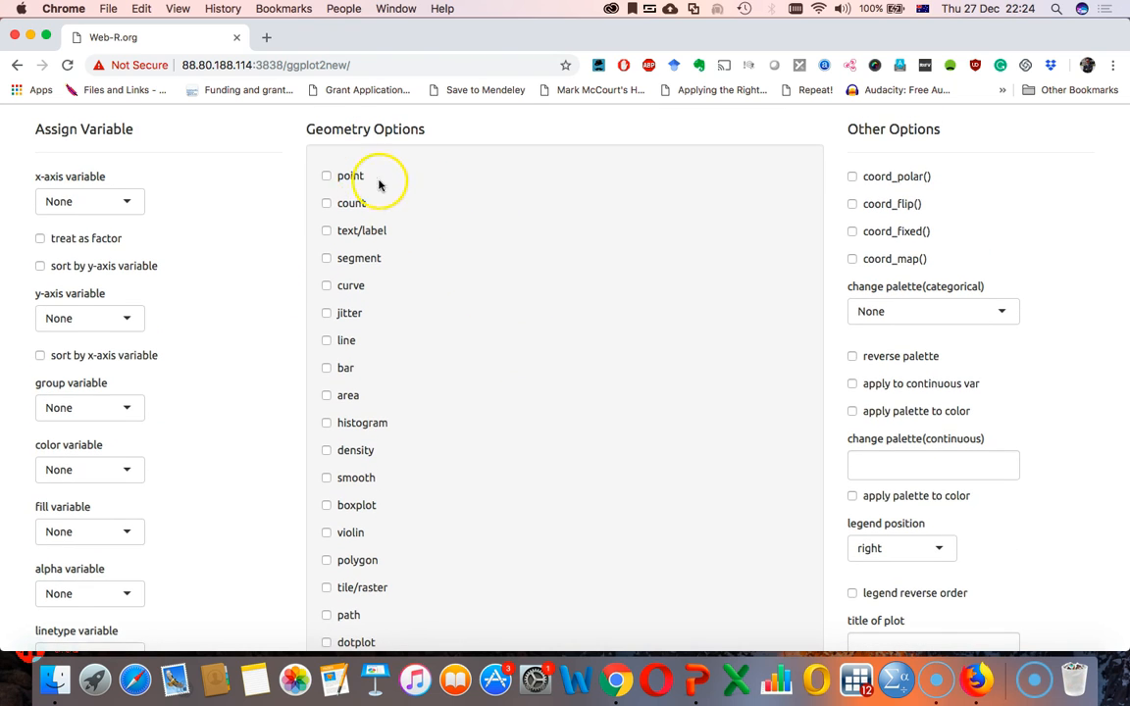
mouse_move(357, 208)
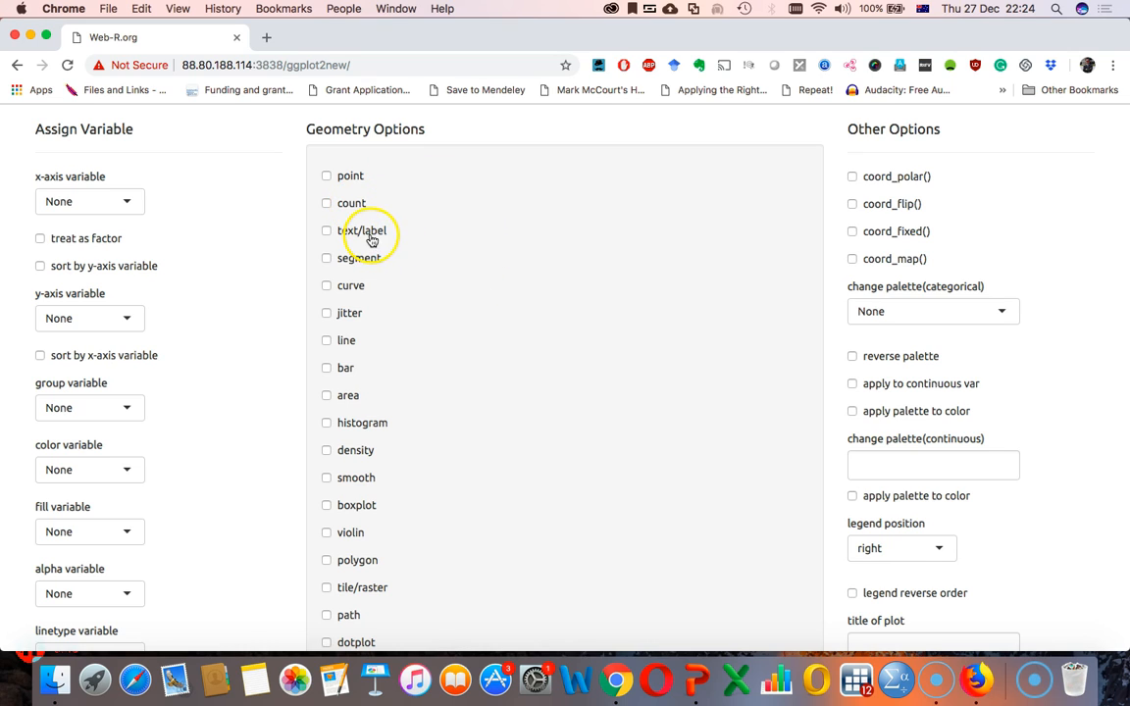
mouse_move(534, 239)
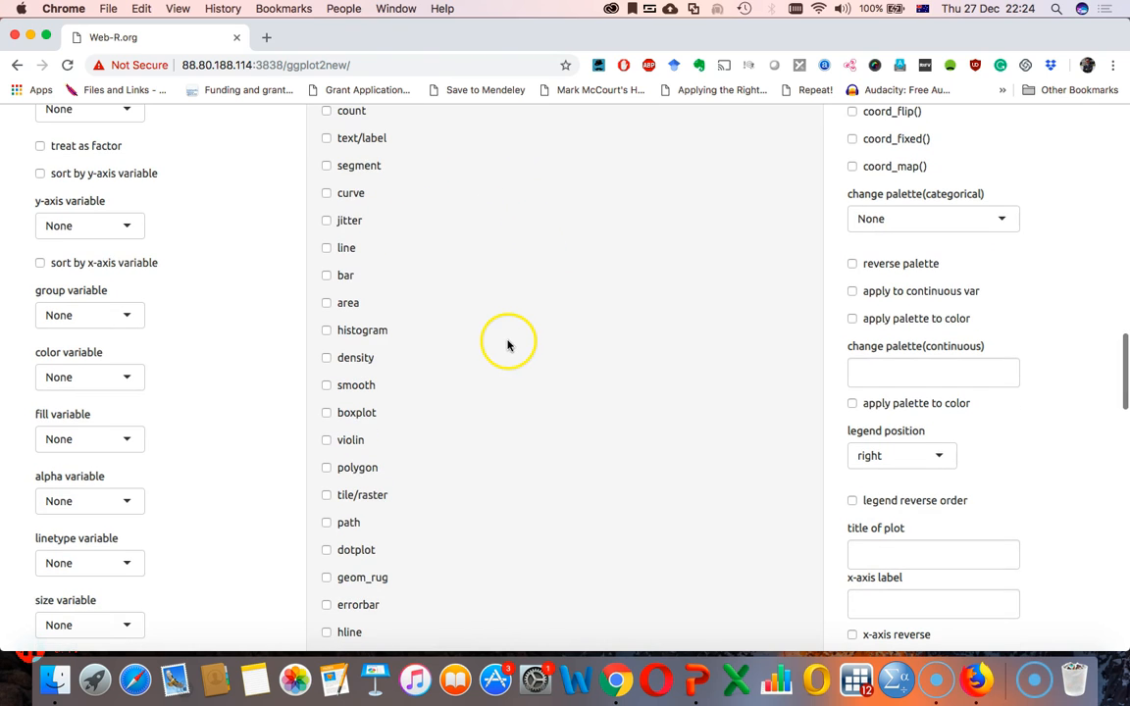
mouse_move(419, 298)
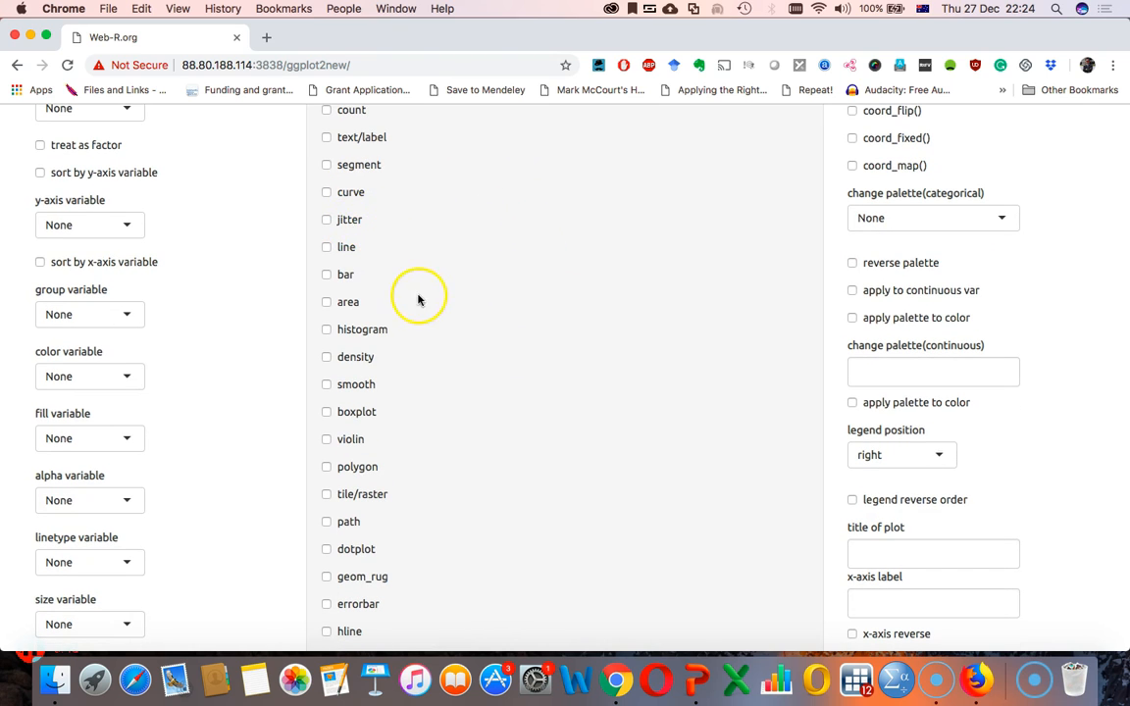
mouse_move(377, 363)
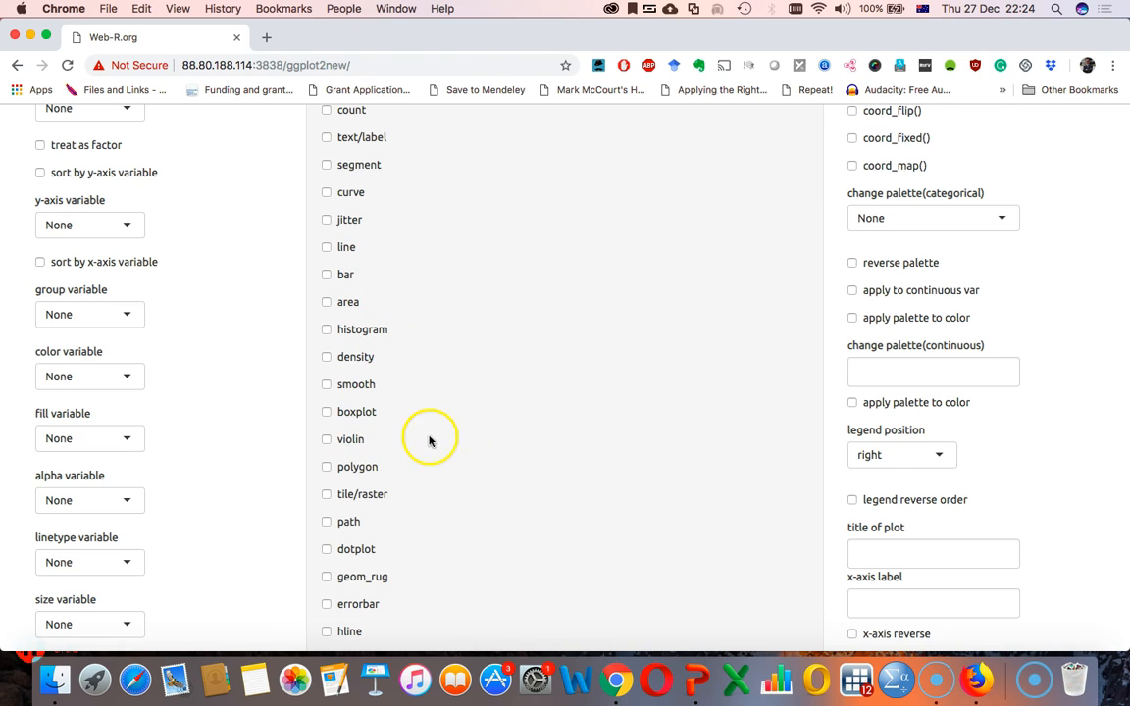
scroll("down", 3)
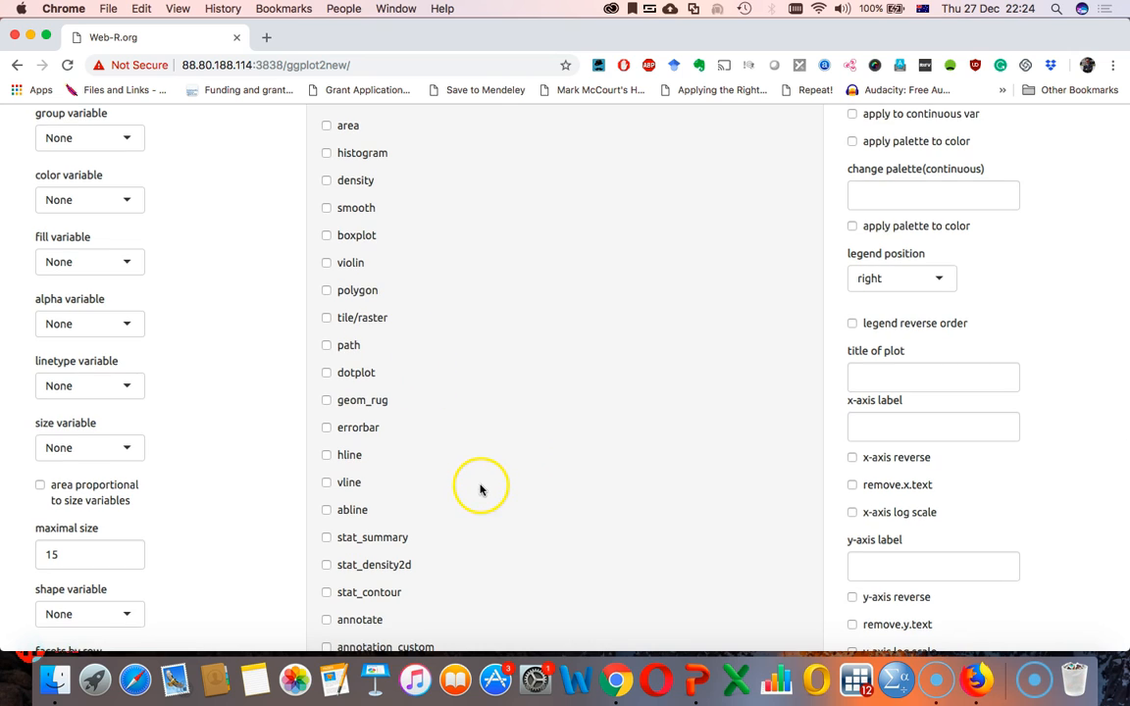
scroll("down", 3)
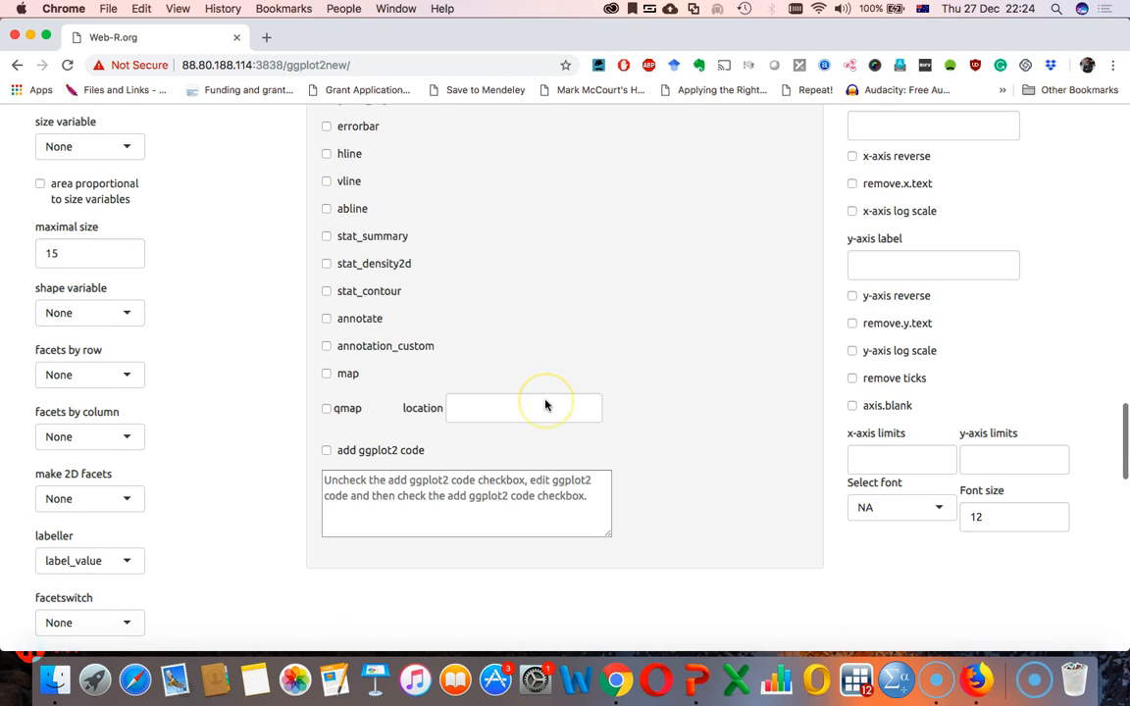
mouse_move(492, 319)
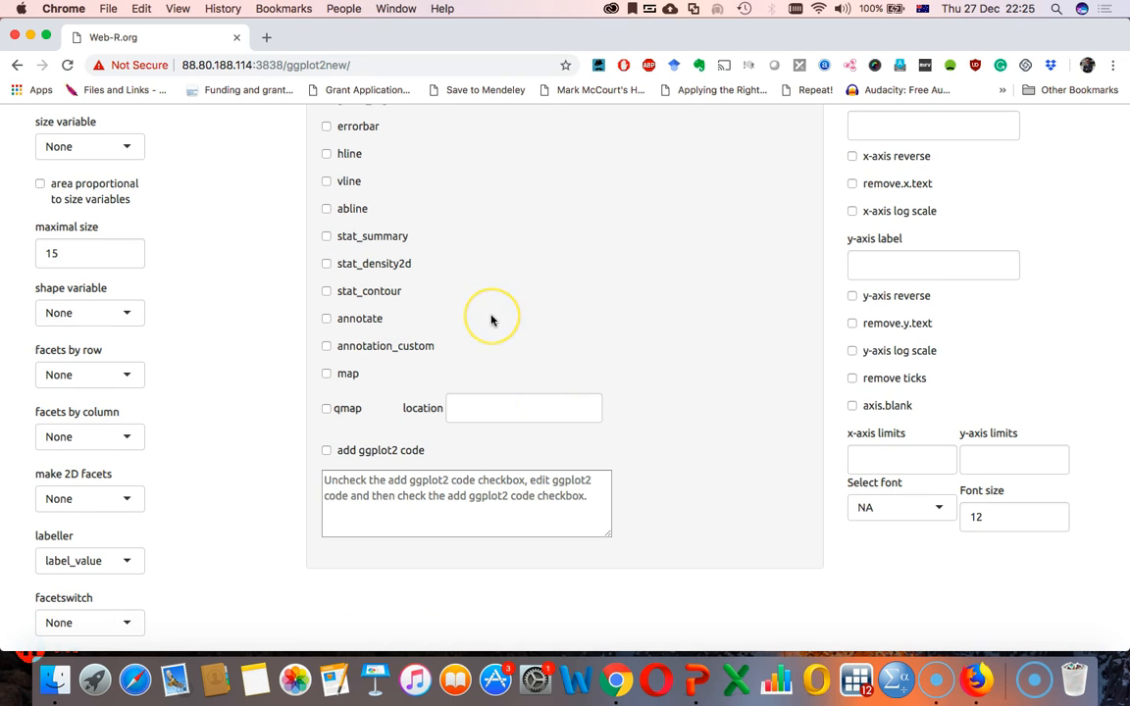
scroll("up", 3)
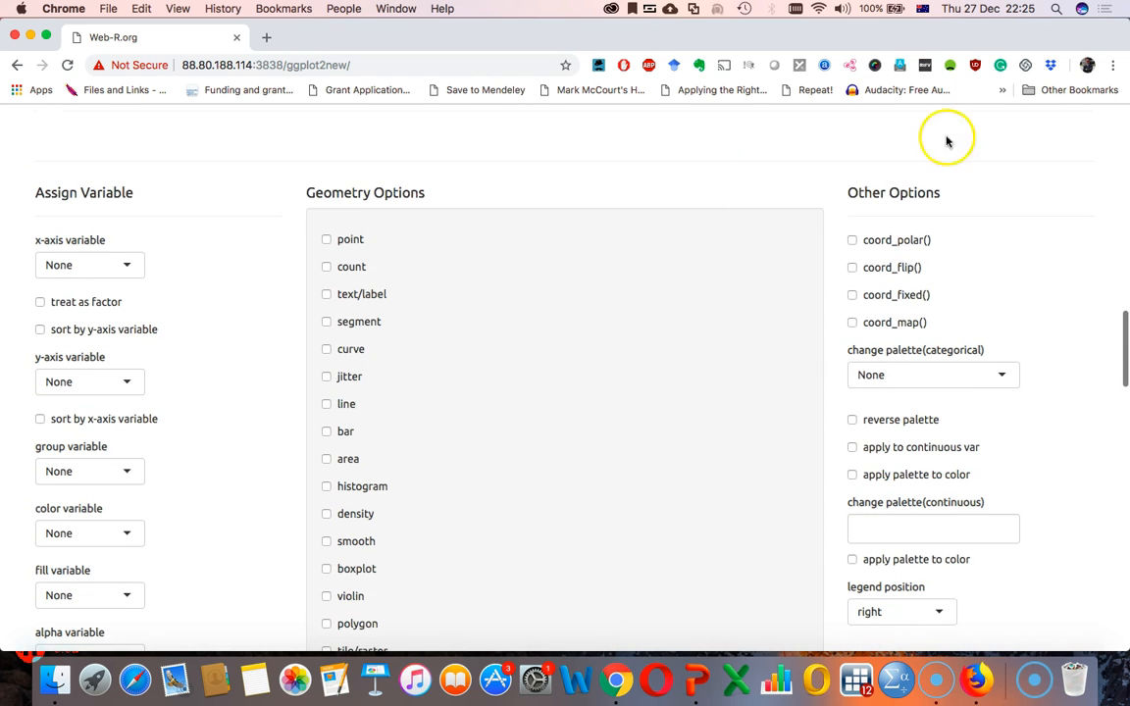
mouse_move(1071, 312)
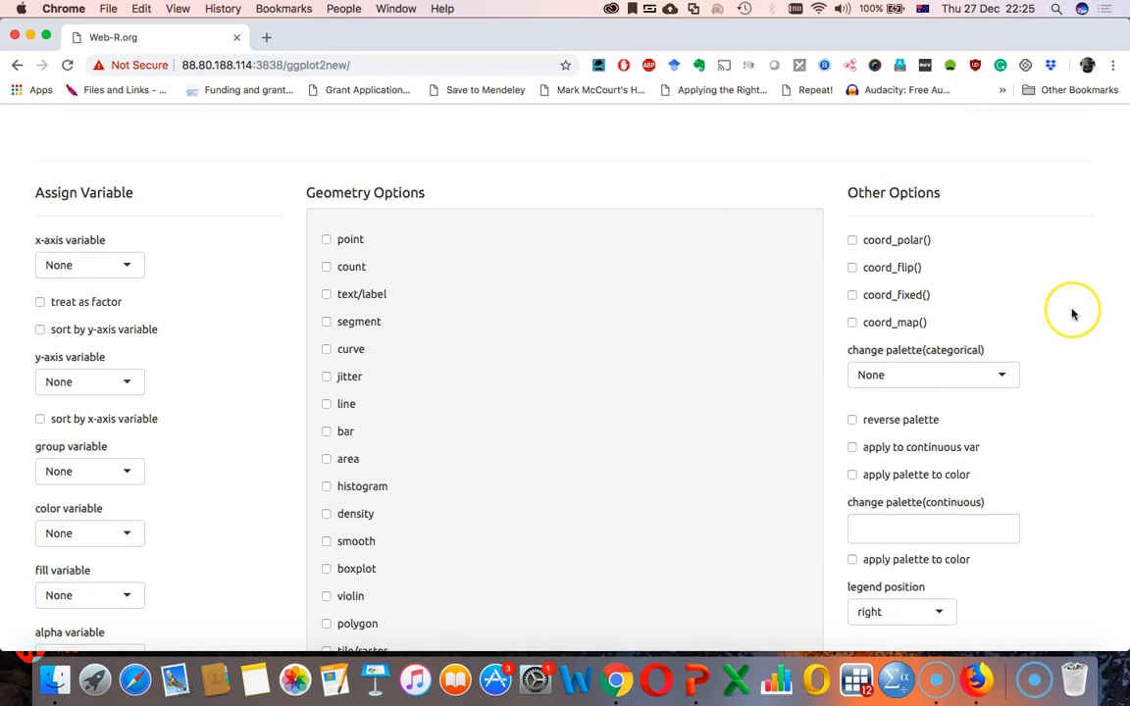
scroll("down", 3)
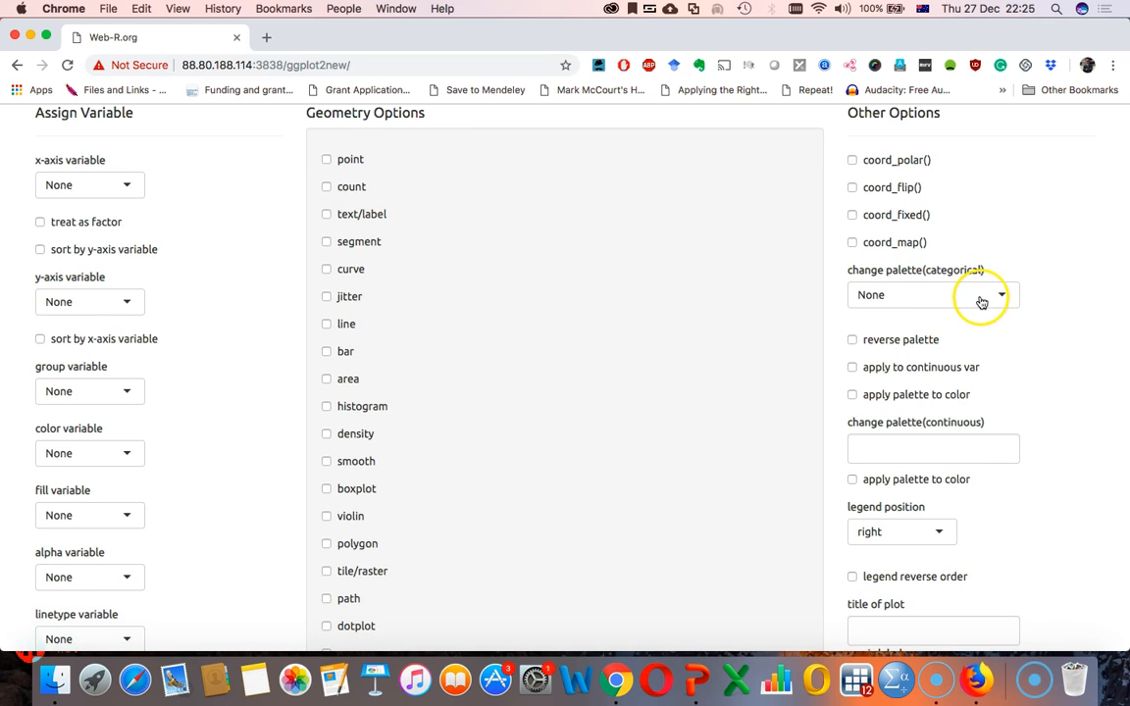
scroll("down", 3)
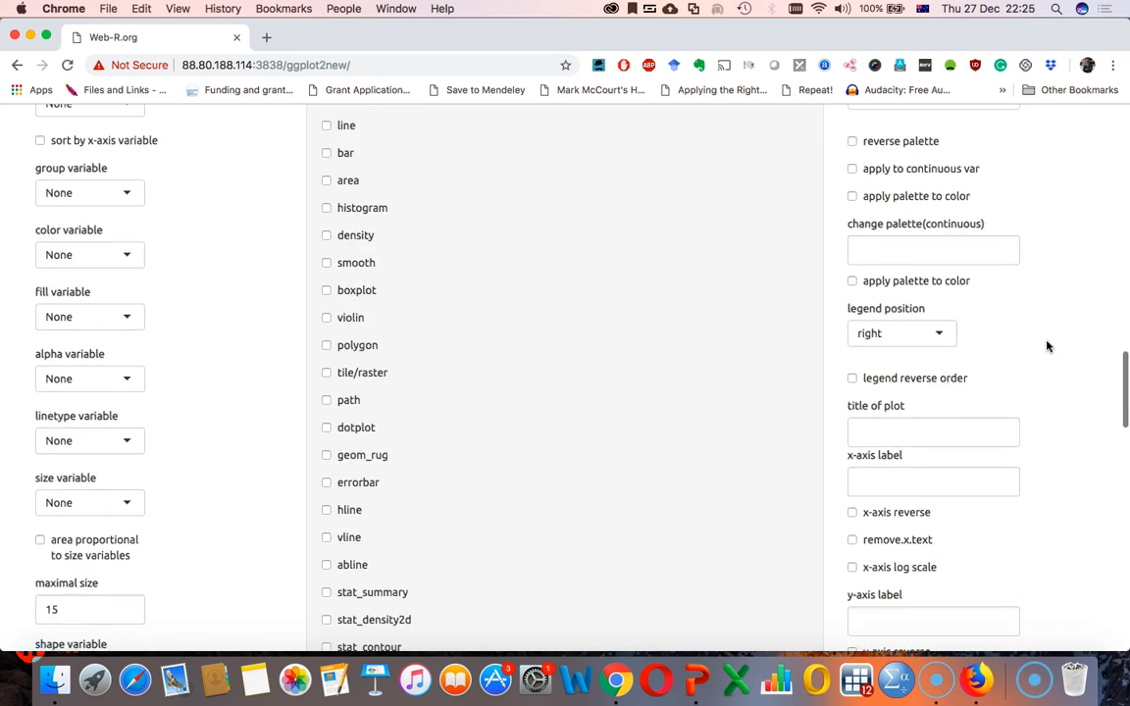
scroll("down", 3)
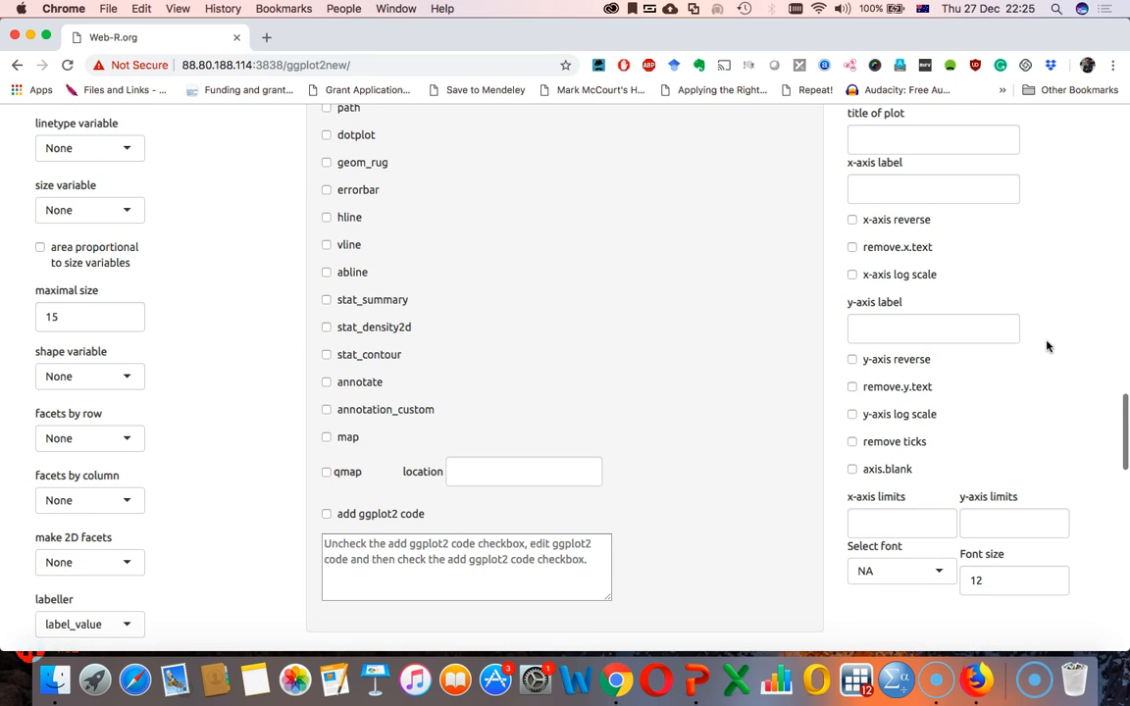
left_click(932, 189)
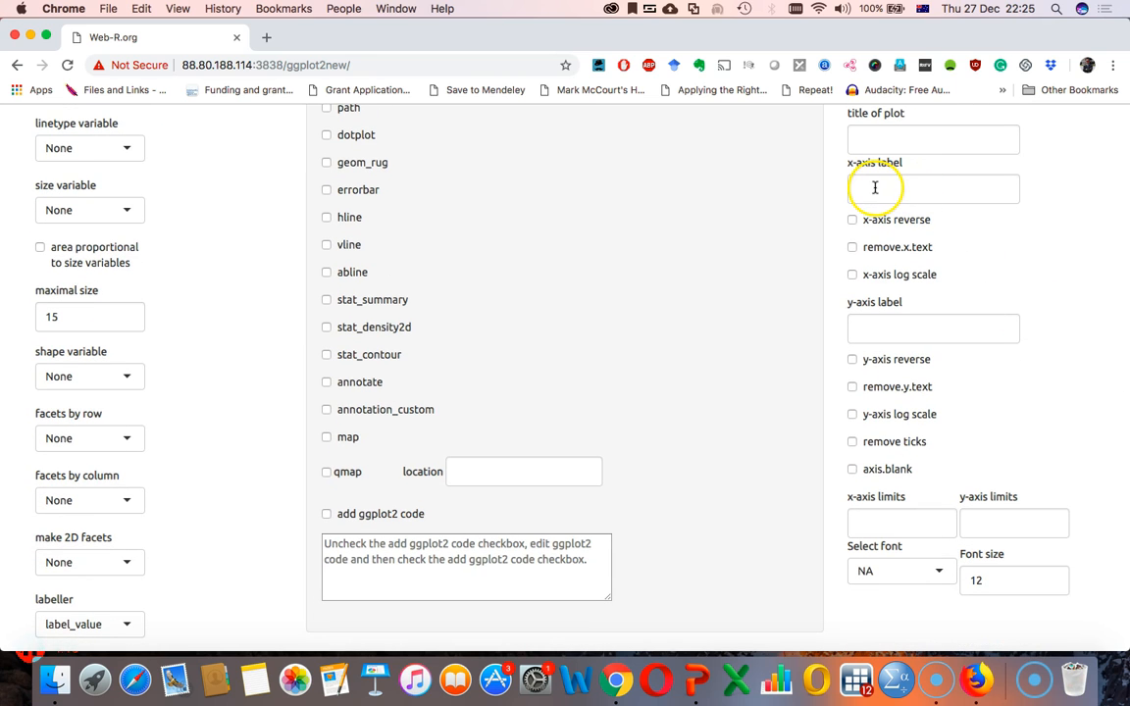
mouse_move(761, 408)
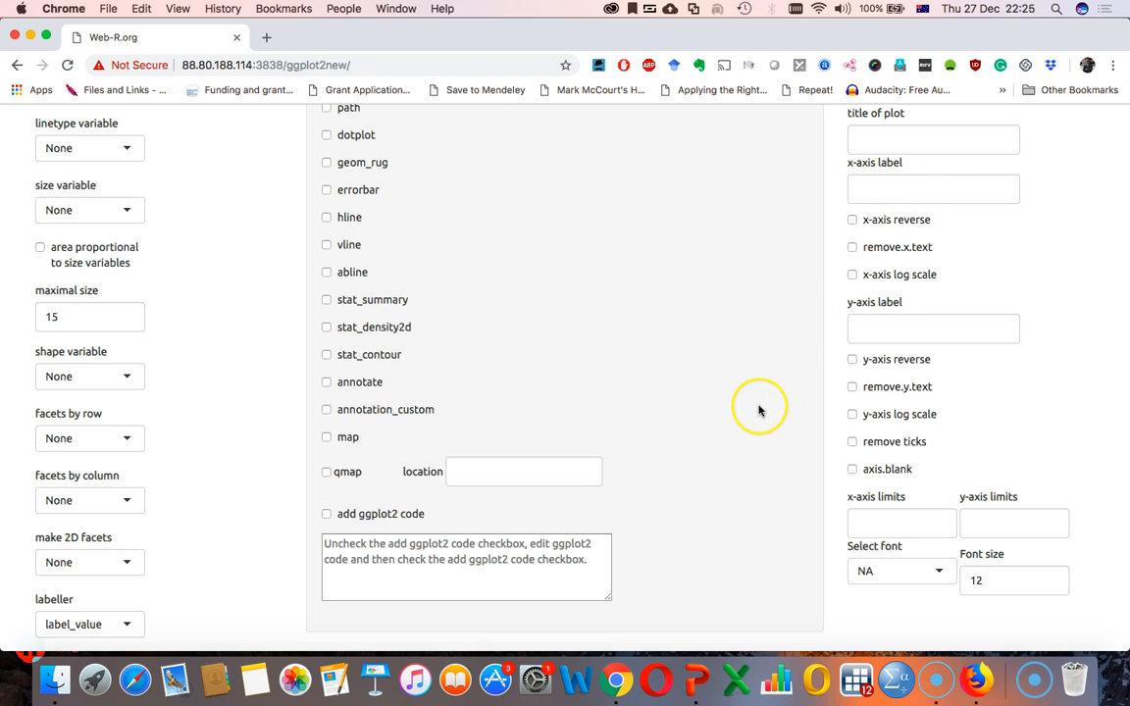
scroll("down", 3)
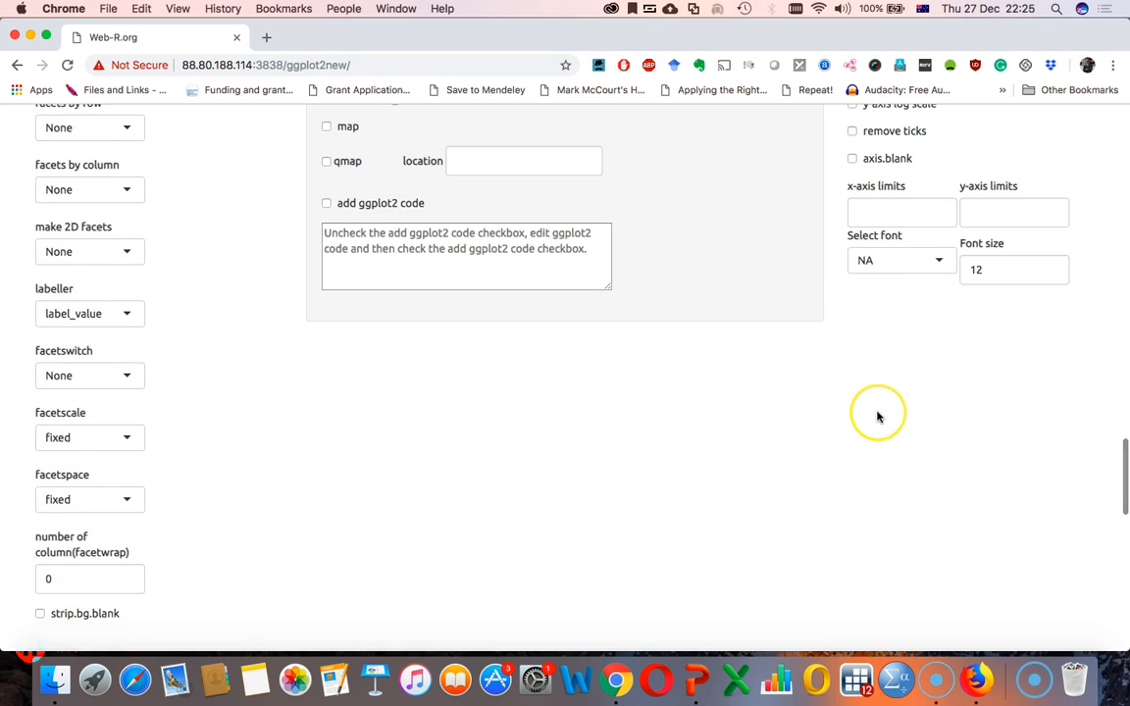
scroll("down", 3)
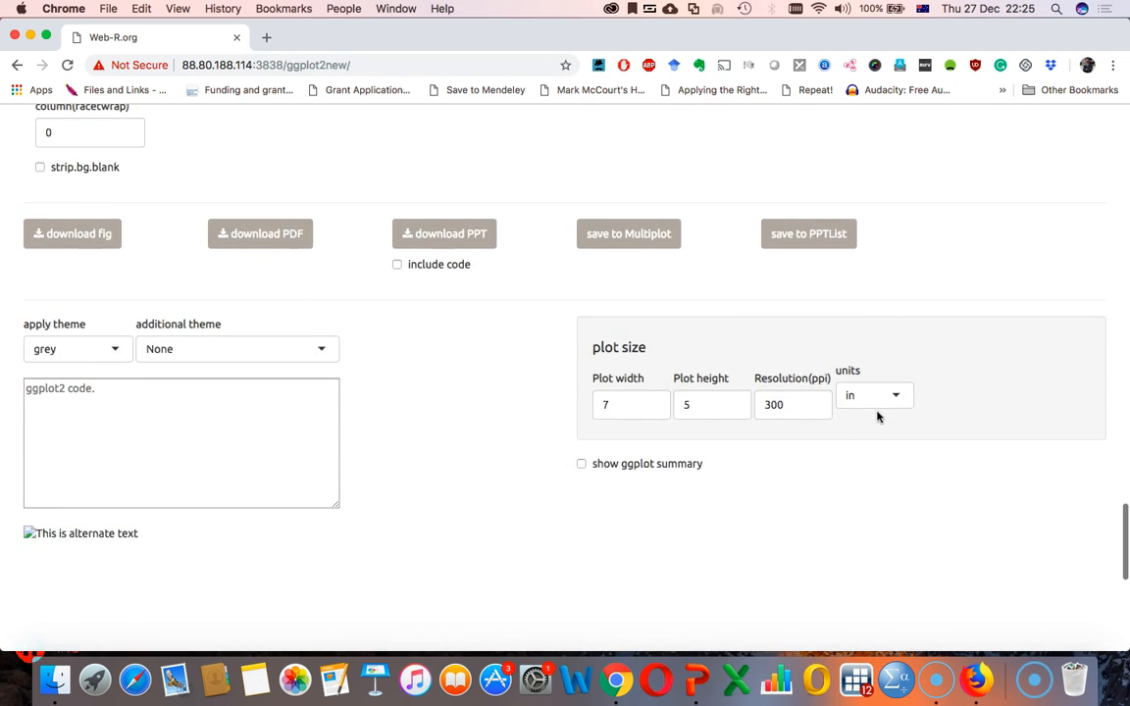
scroll("down", 3)
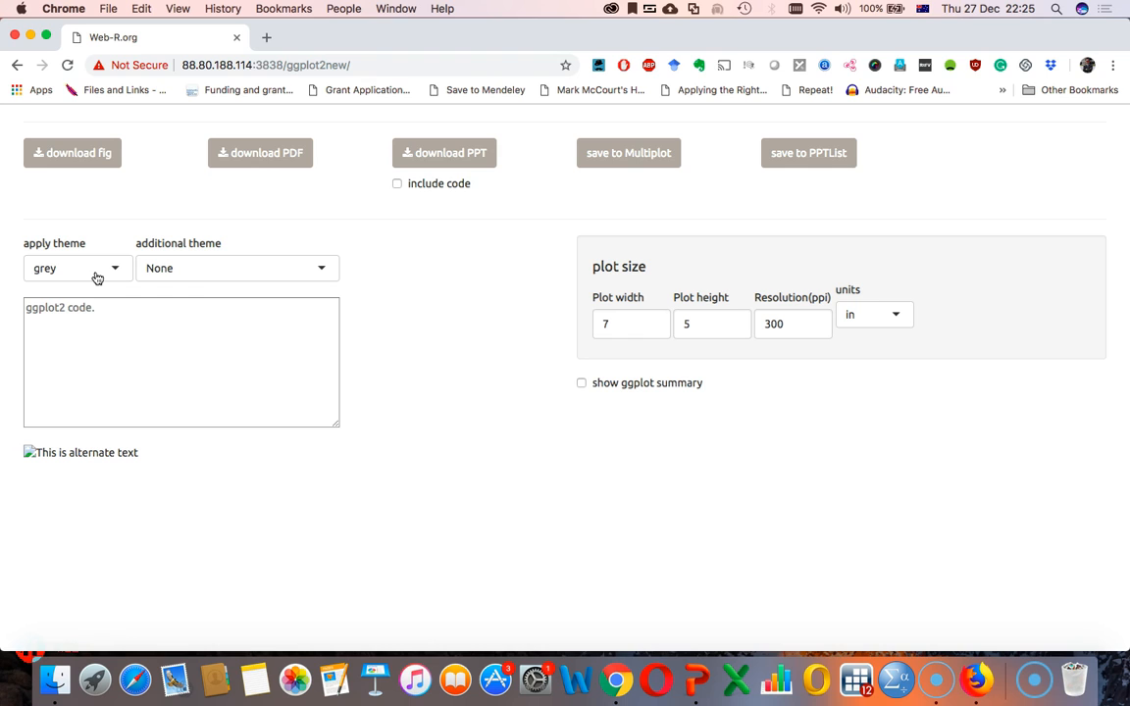
mouse_move(538, 444)
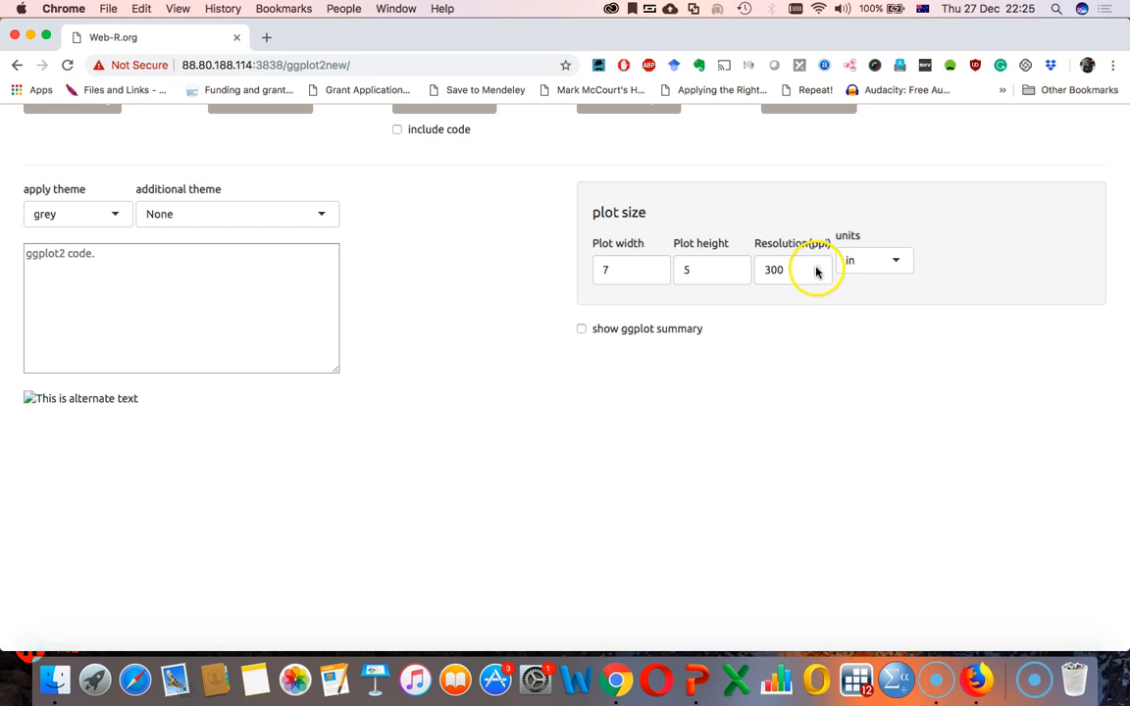
left_click(816, 266)
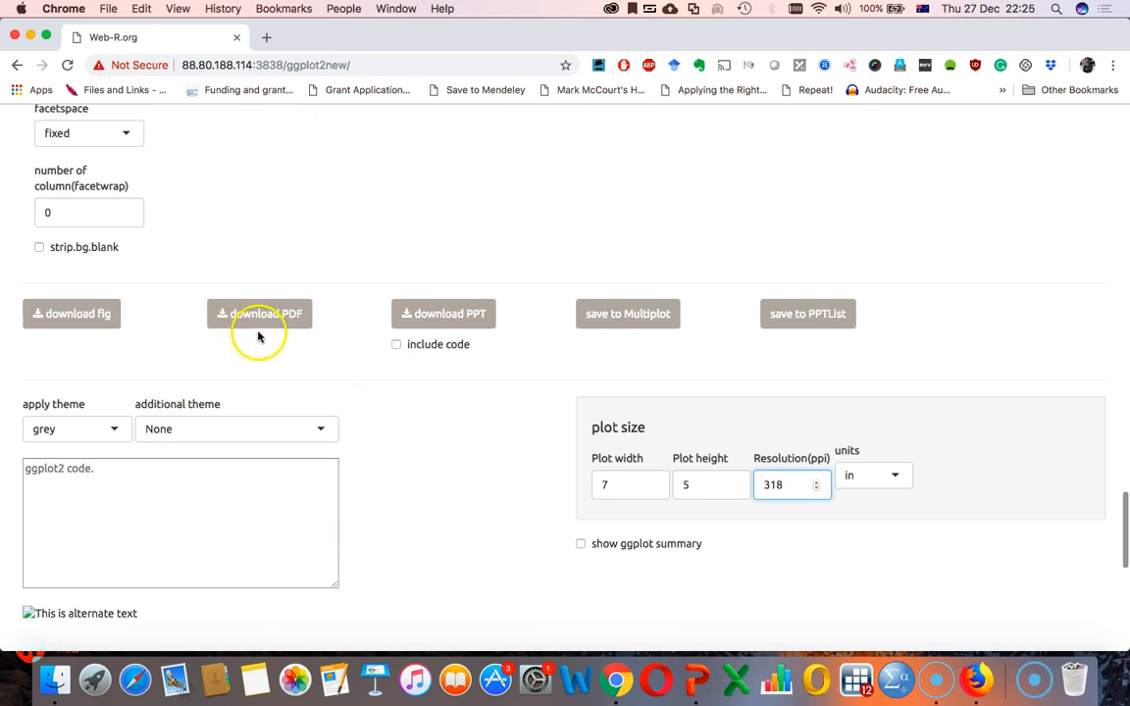
mouse_move(106, 314)
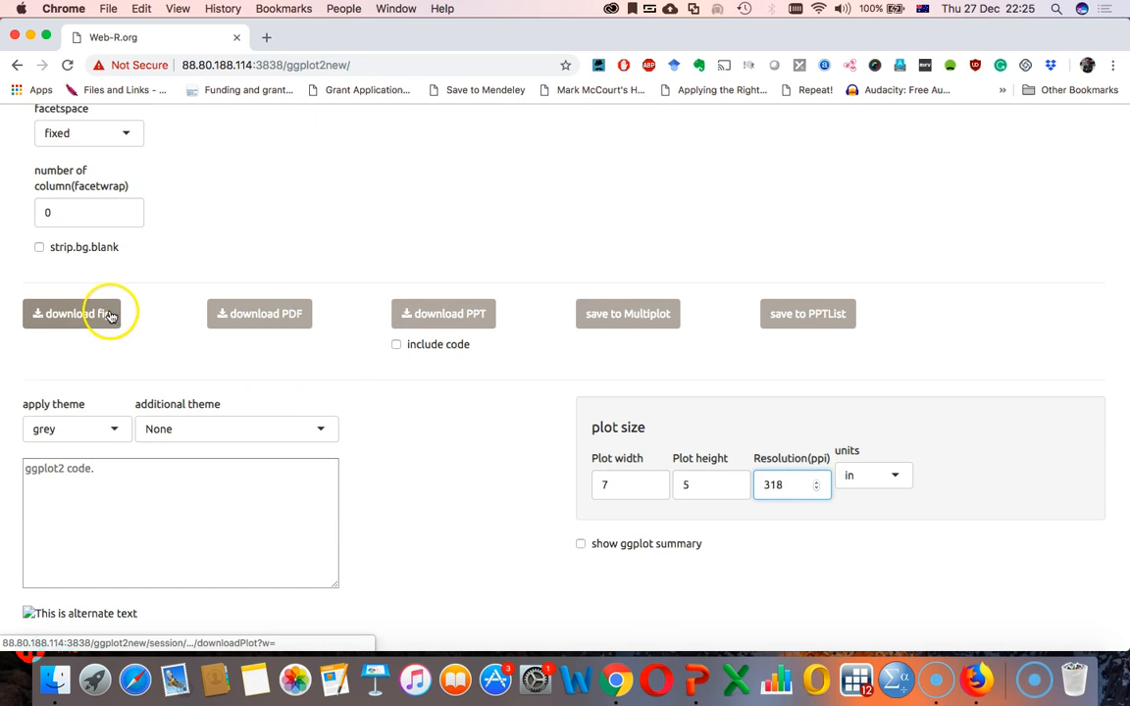
mouse_move(451, 318)
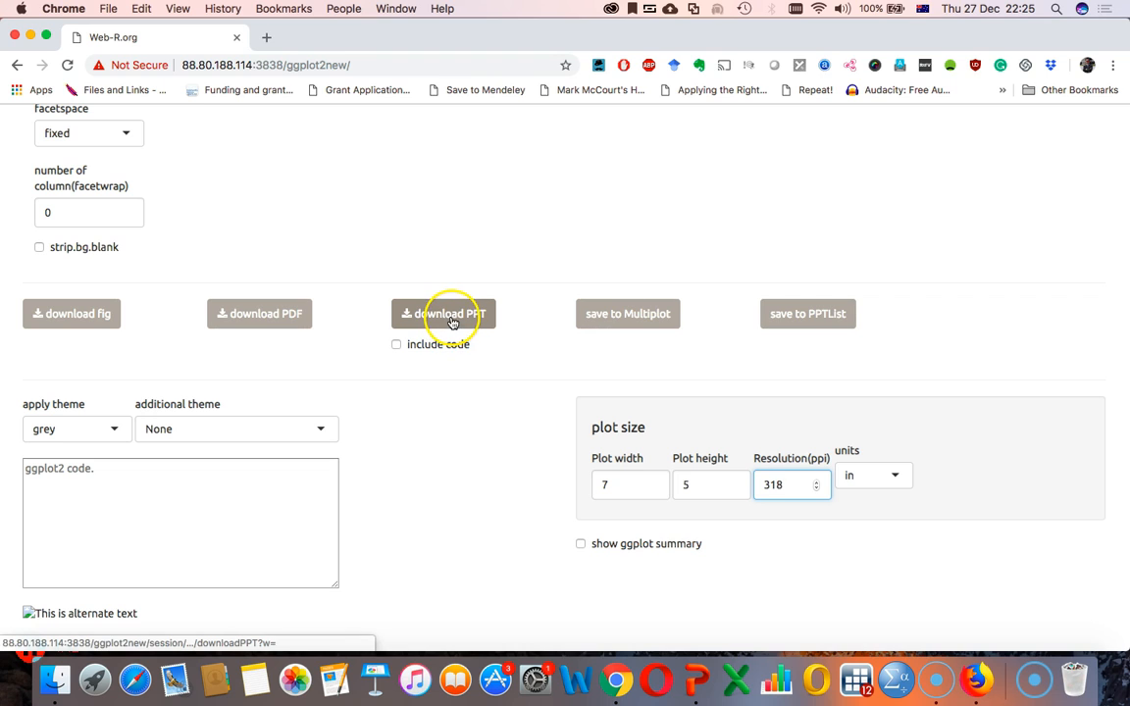
mouse_move(616, 314)
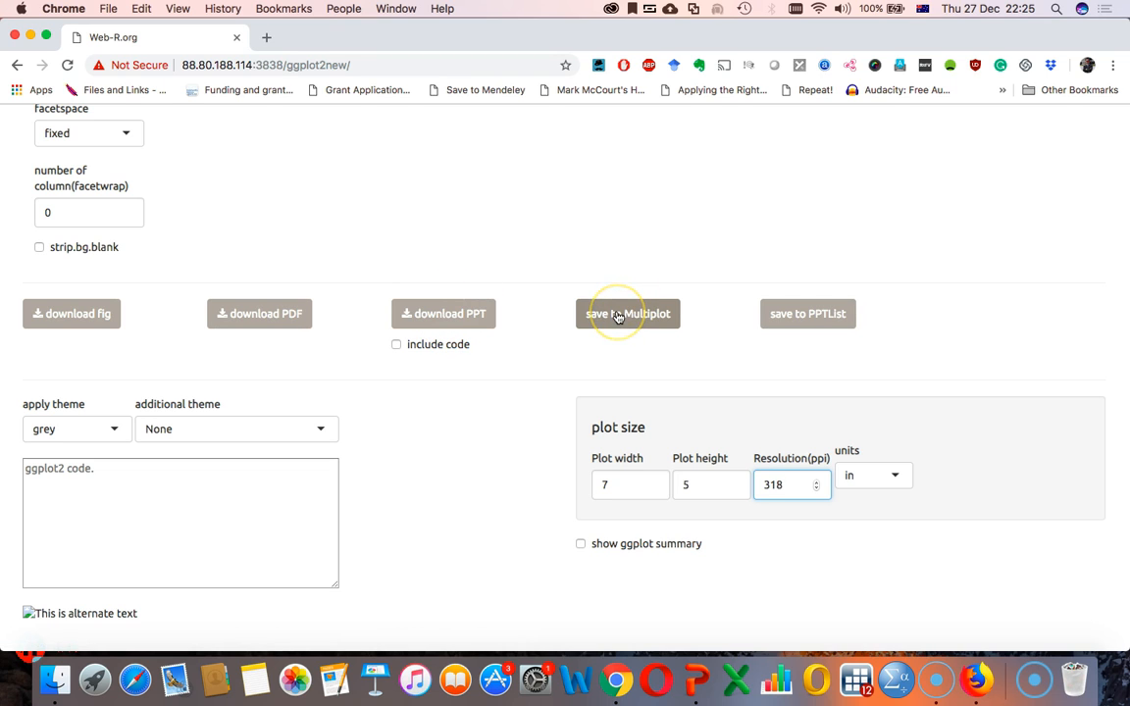
mouse_move(498, 263)
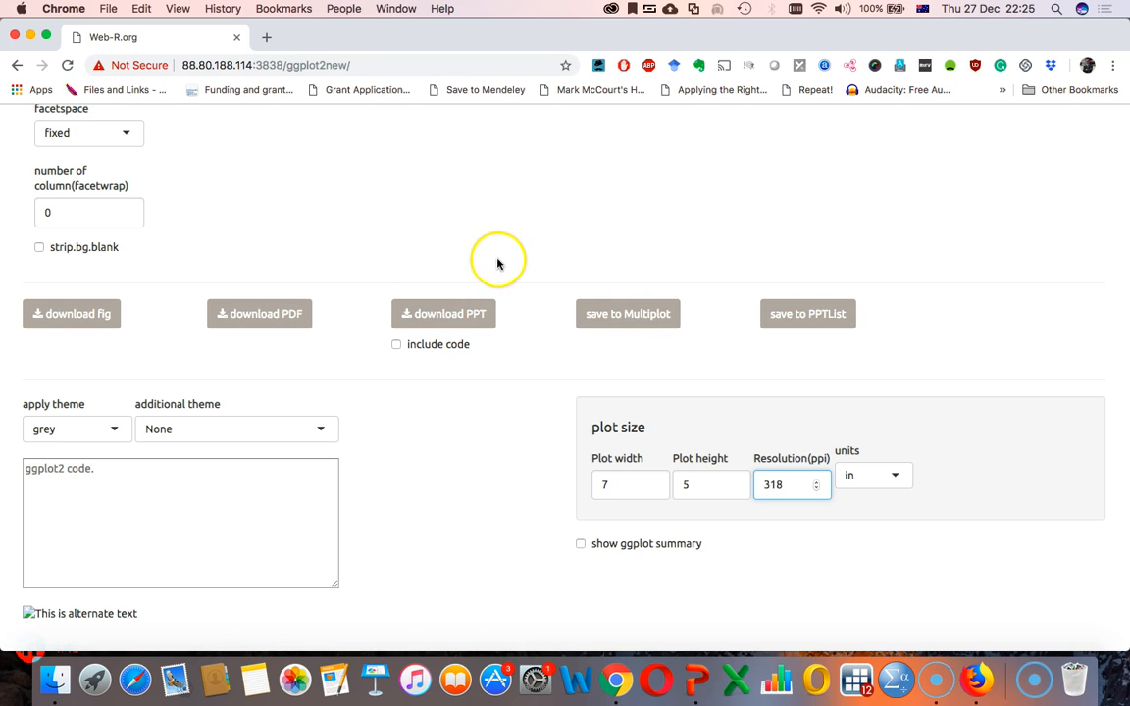
mouse_move(600, 328)
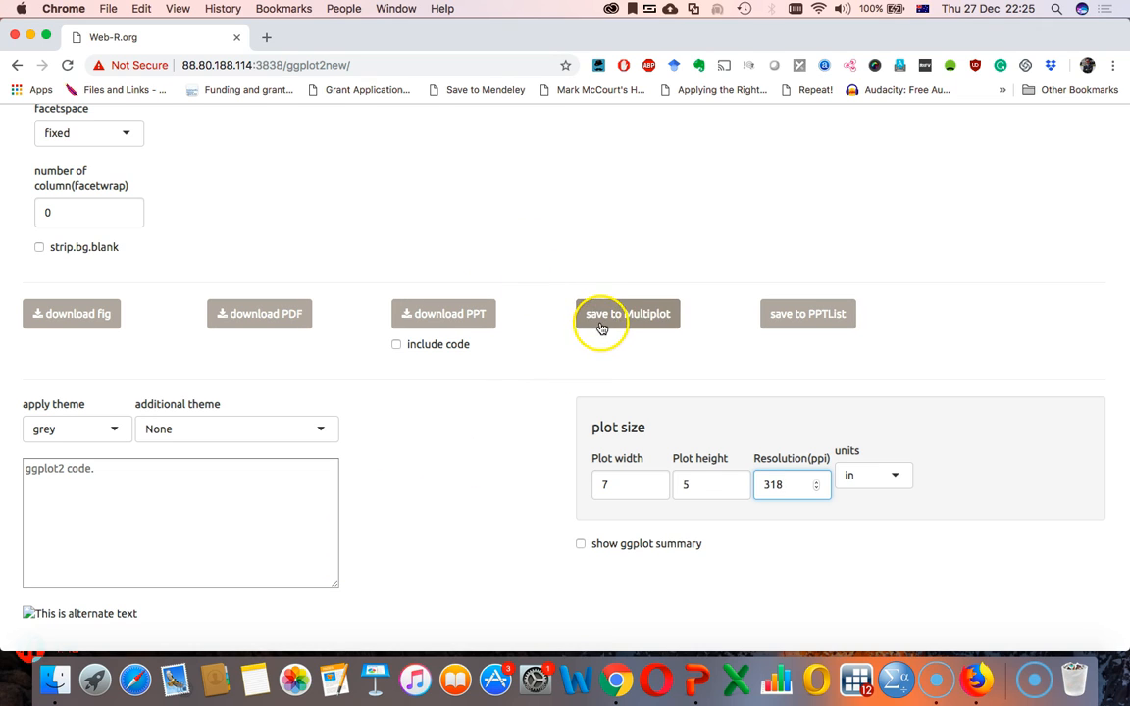
mouse_move(406, 497)
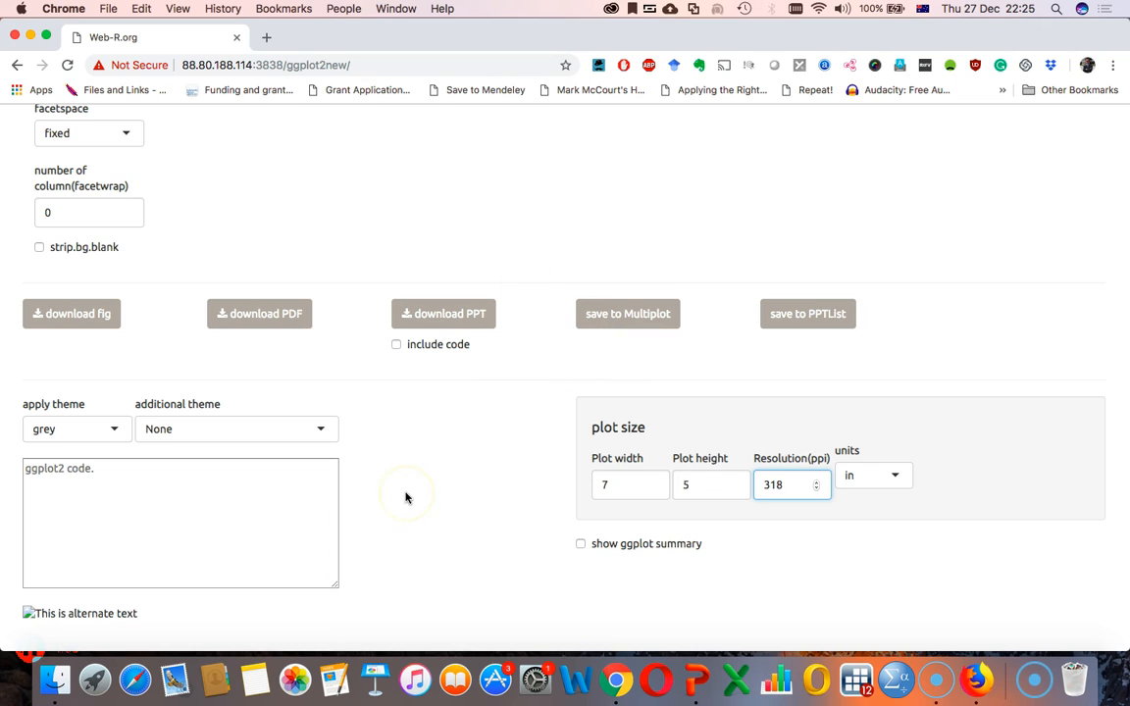
mouse_move(656, 330)
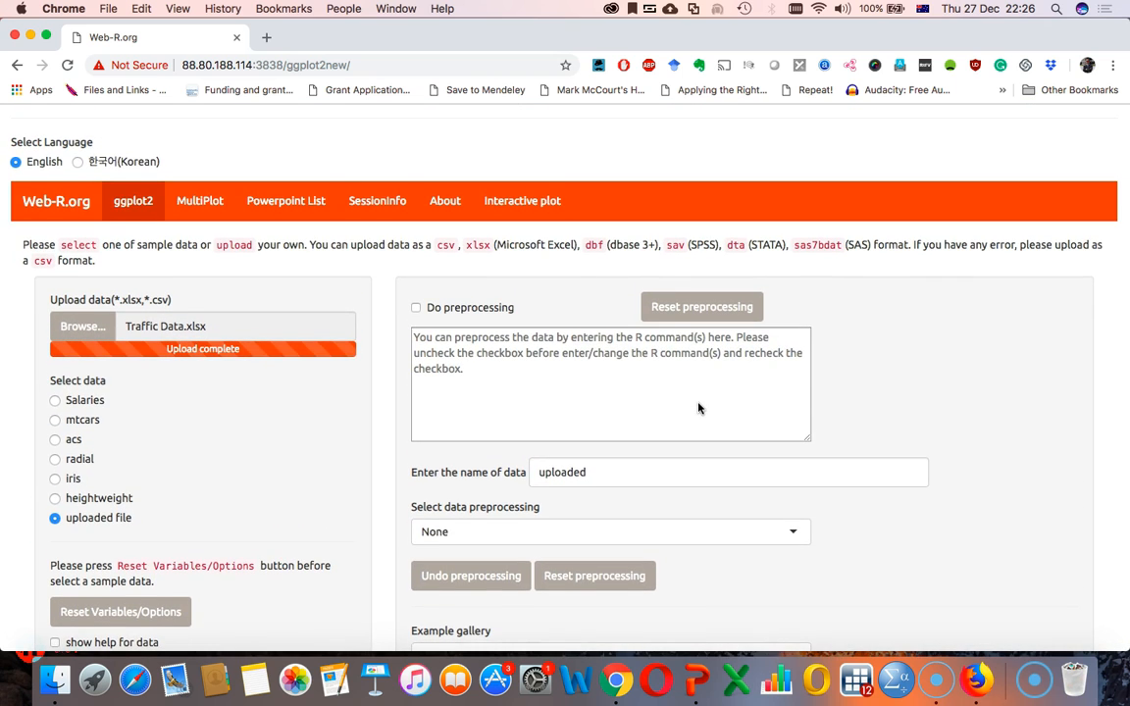
scroll("up", 3)
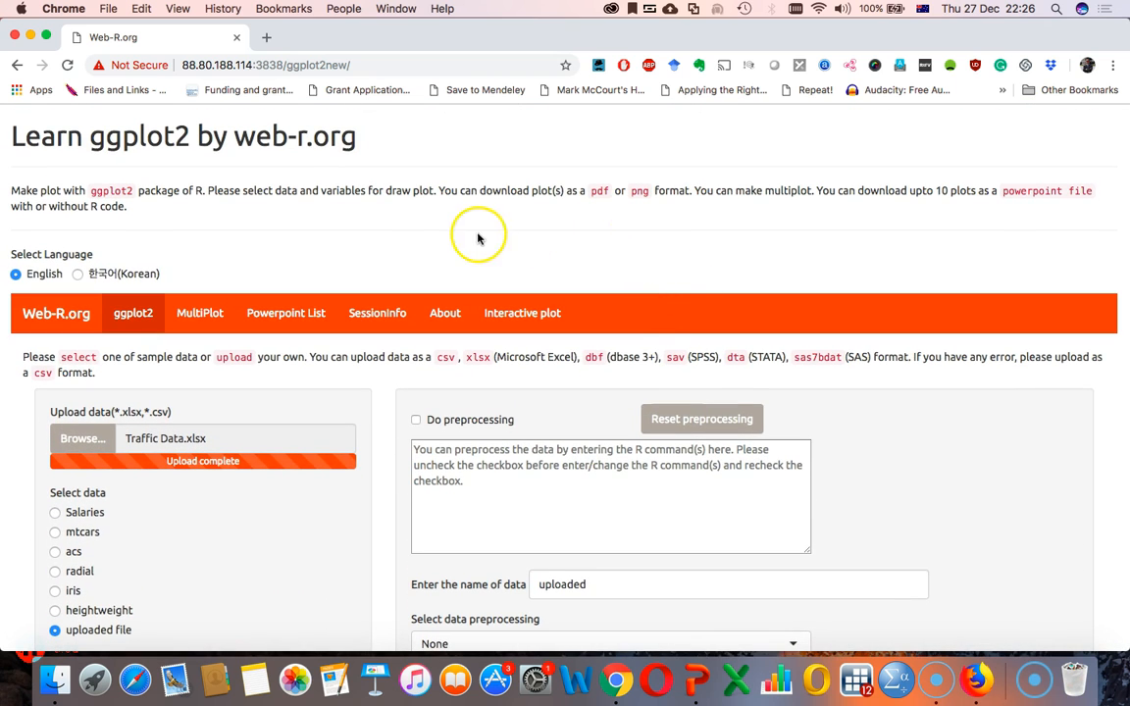
mouse_move(469, 239)
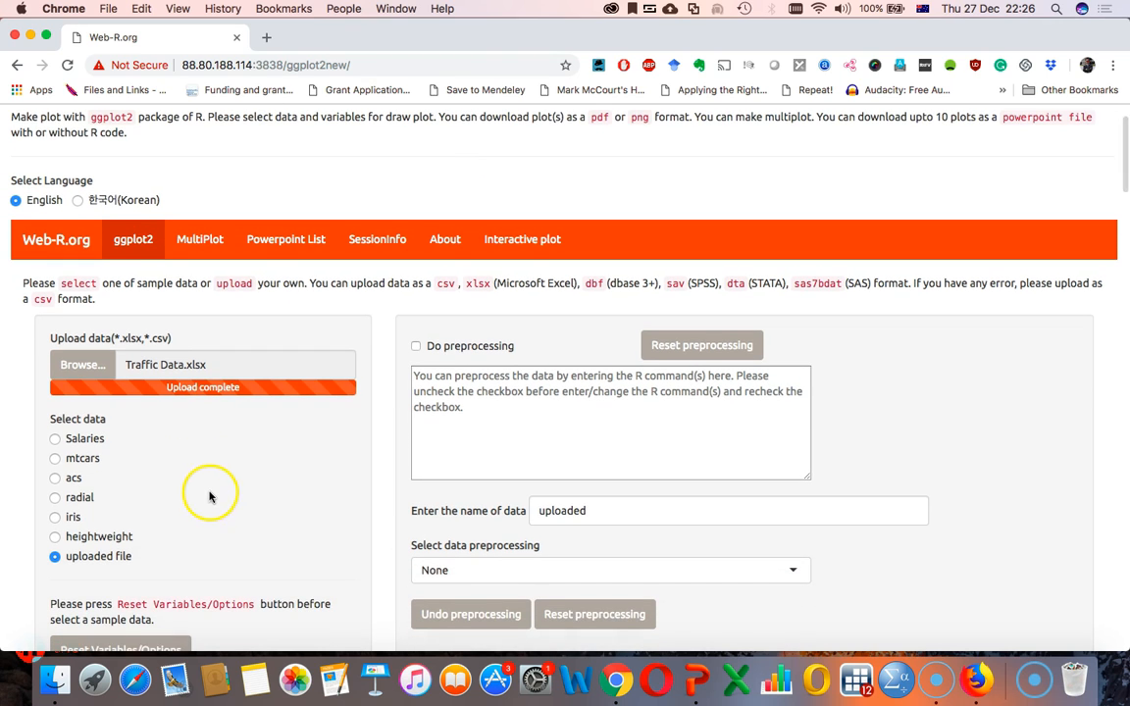
scroll("down", 3)
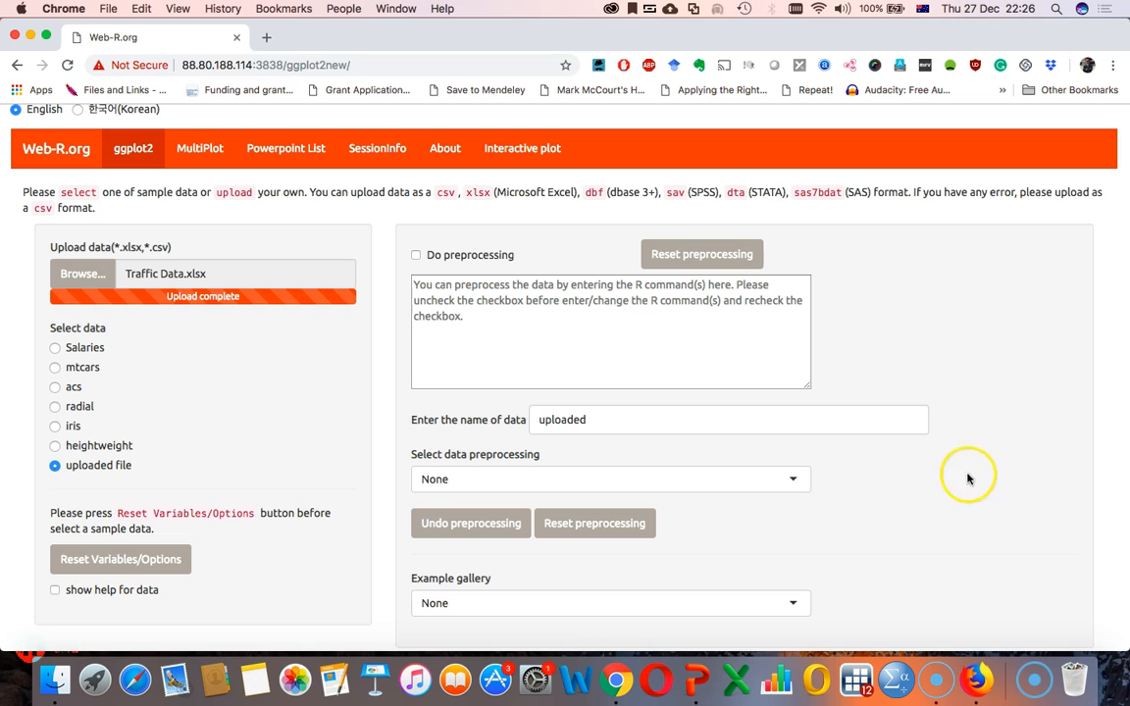
scroll("down", 3)
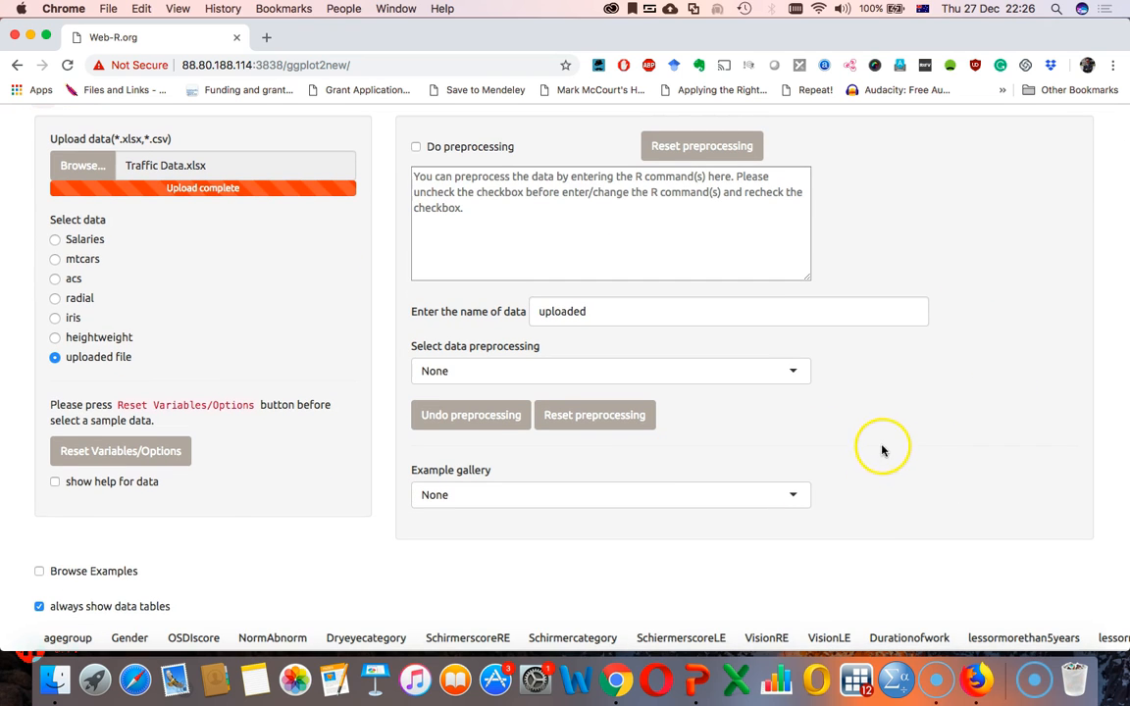